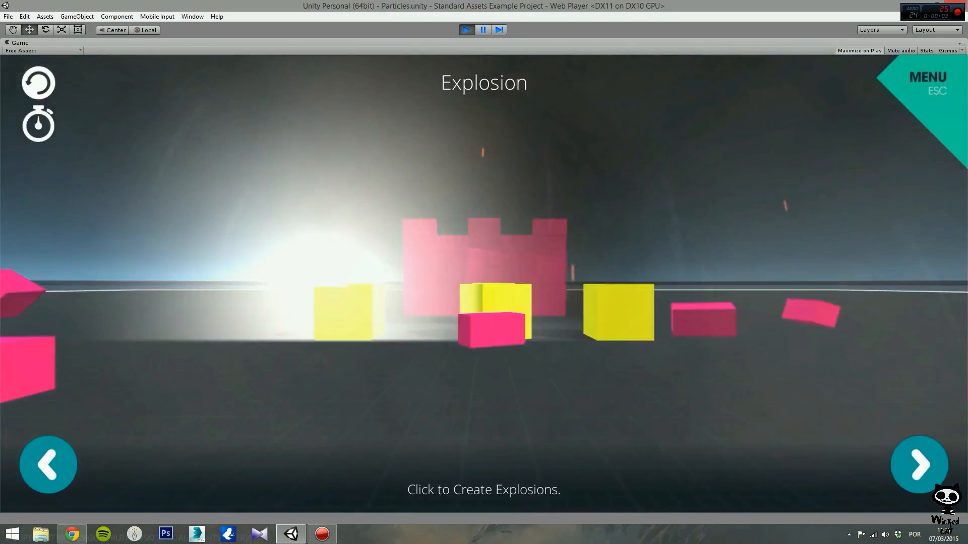
- Set off an explosion in the particle demo's Game view
{"action": "left_click", "coordinate": [918, 464]}
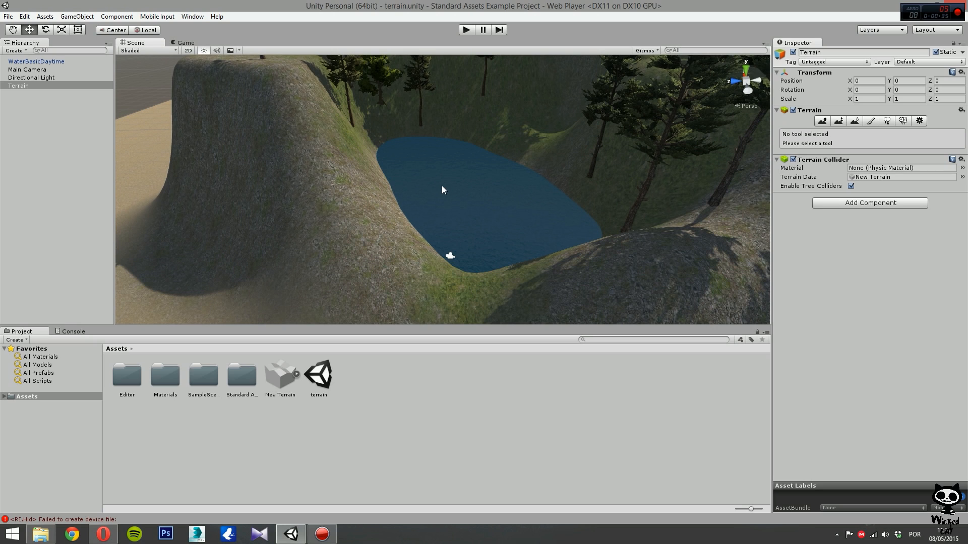
{"action": "mouse_move", "coordinate": [397, 222]}
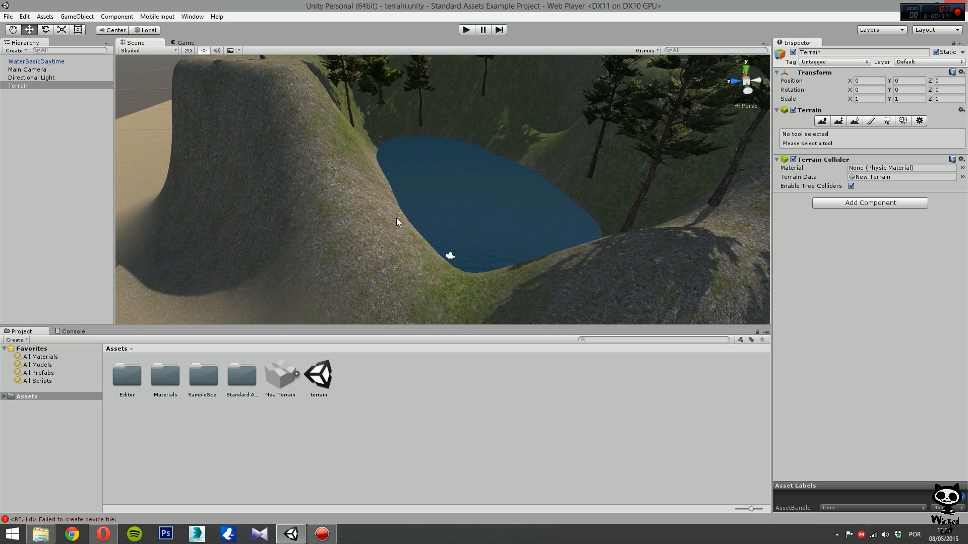
{"action": "mouse_move", "coordinate": [405, 223]}
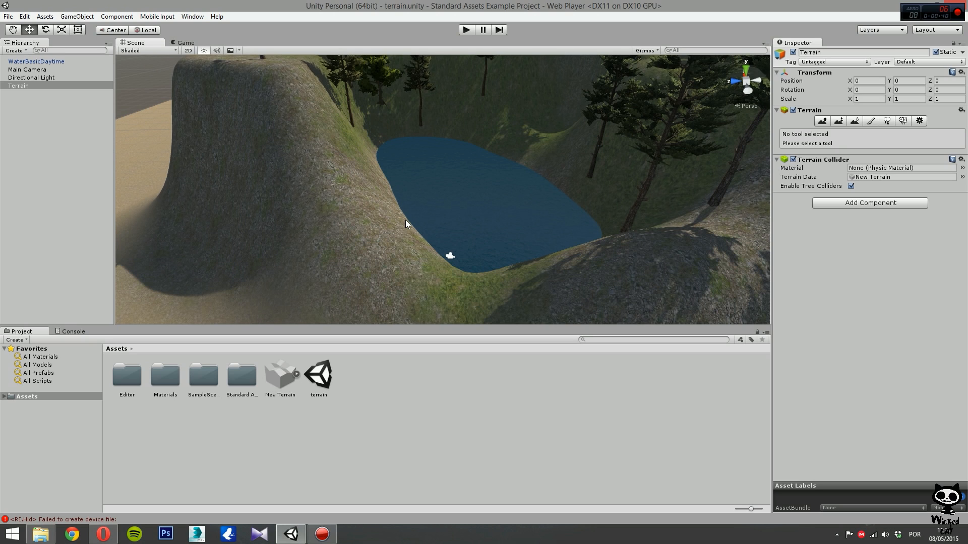
{"action": "mouse_move", "coordinate": [434, 236]}
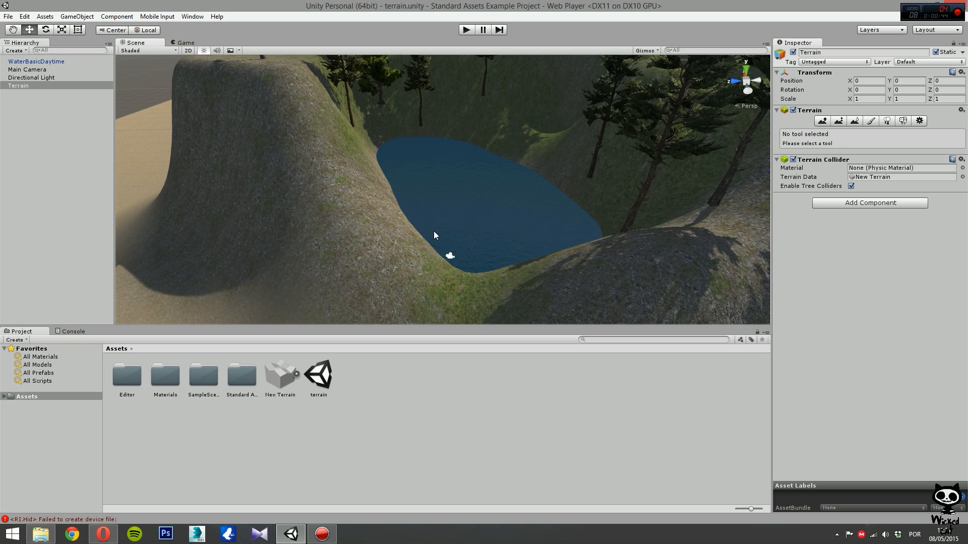
{"action": "mouse_move", "coordinate": [480, 257]}
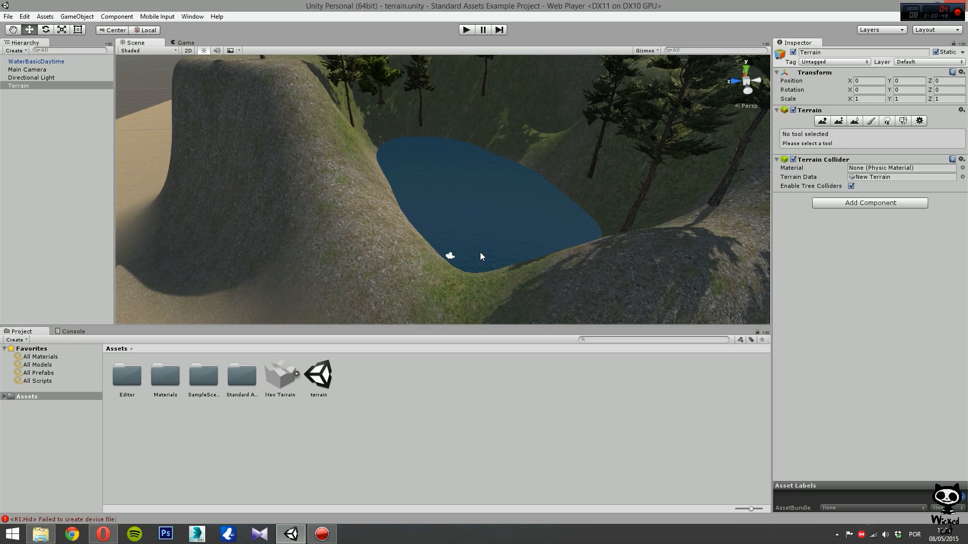
{"action": "mouse_move", "coordinate": [437, 258]}
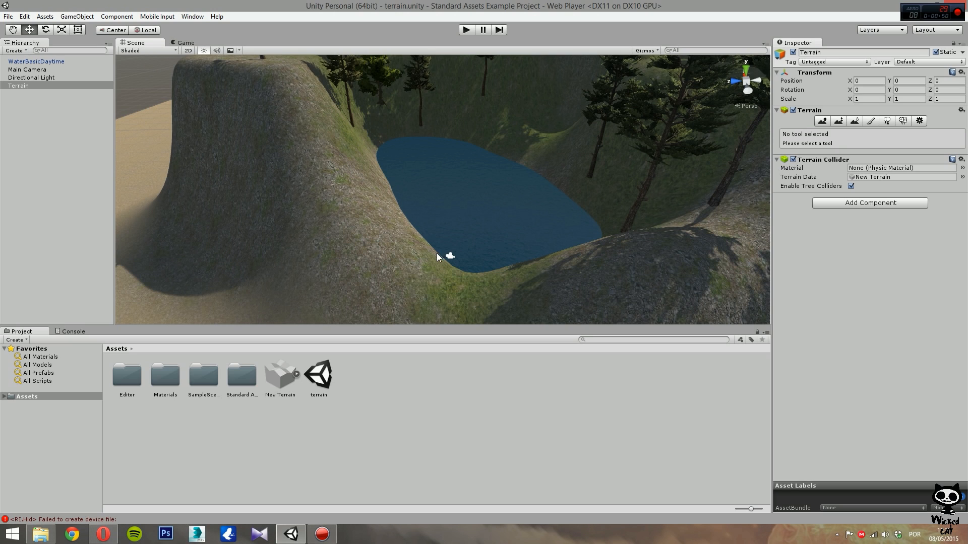
{"action": "mouse_move", "coordinate": [415, 254]}
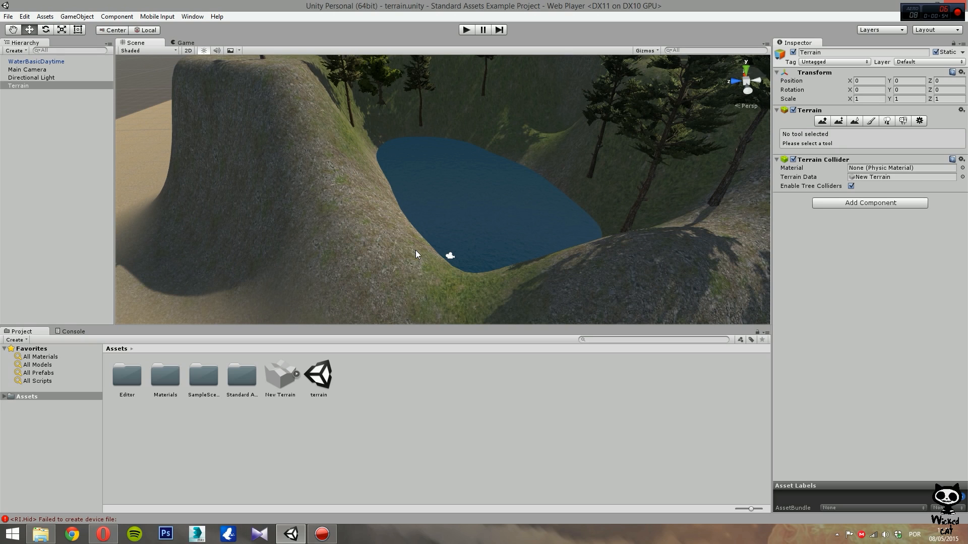
{"action": "mouse_move", "coordinate": [423, 258]}
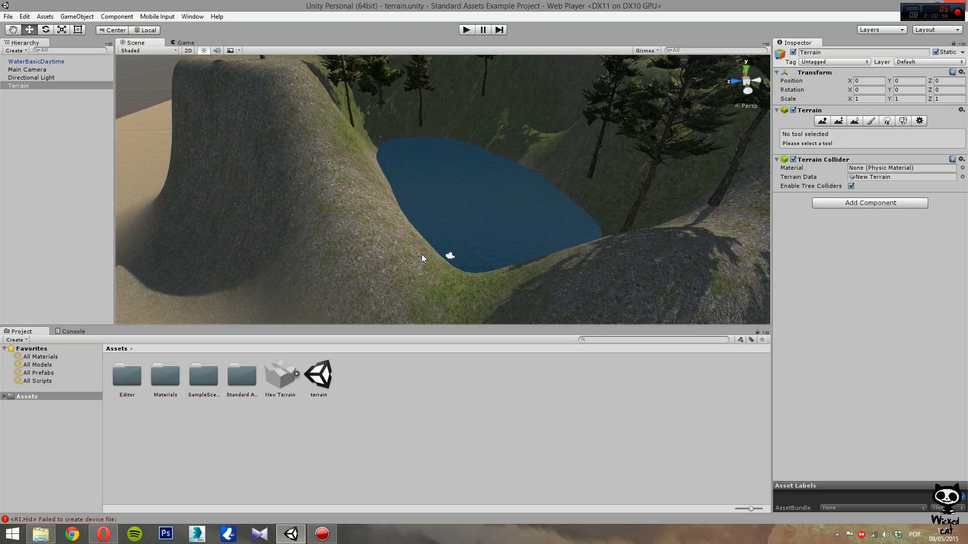
{"action": "mouse_move", "coordinate": [356, 257]}
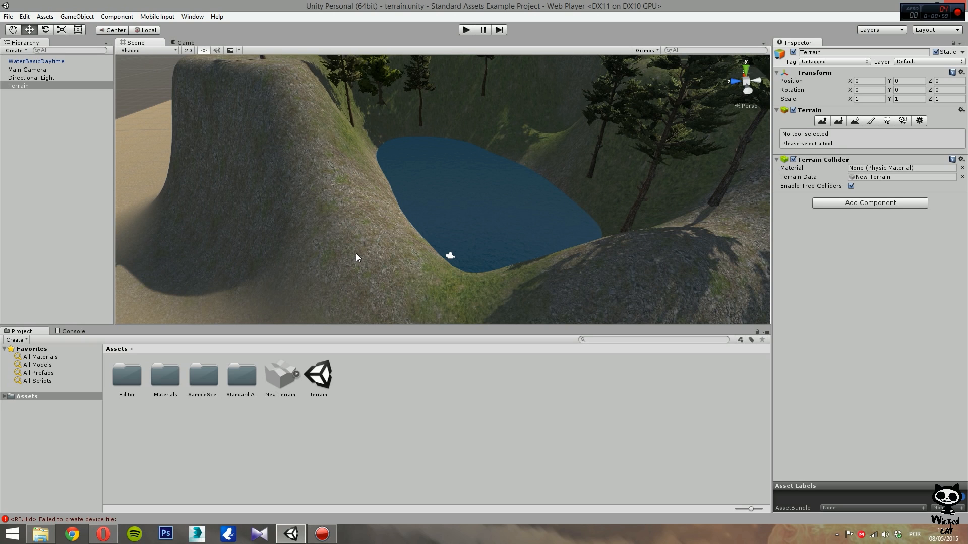
{"action": "mouse_move", "coordinate": [412, 244]}
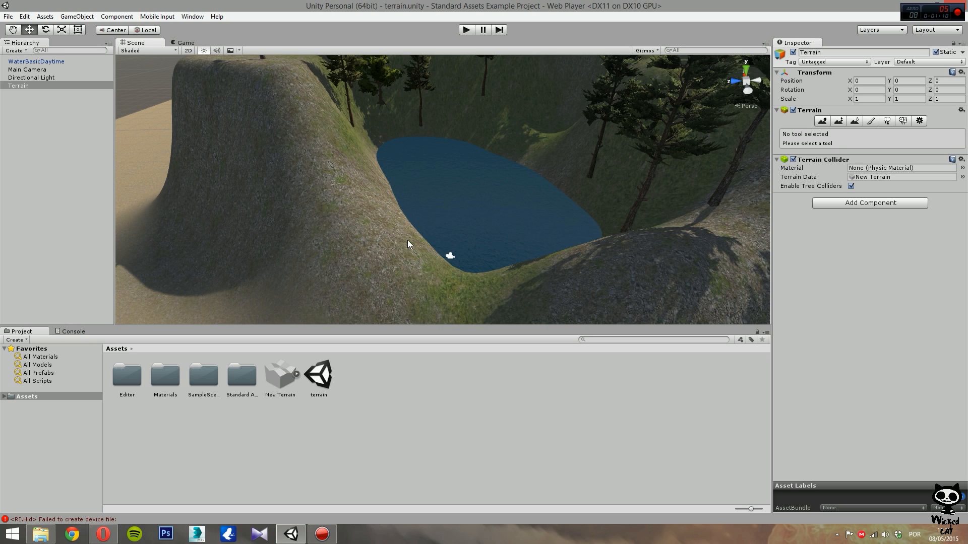
{"action": "mouse_move", "coordinate": [226, 214]}
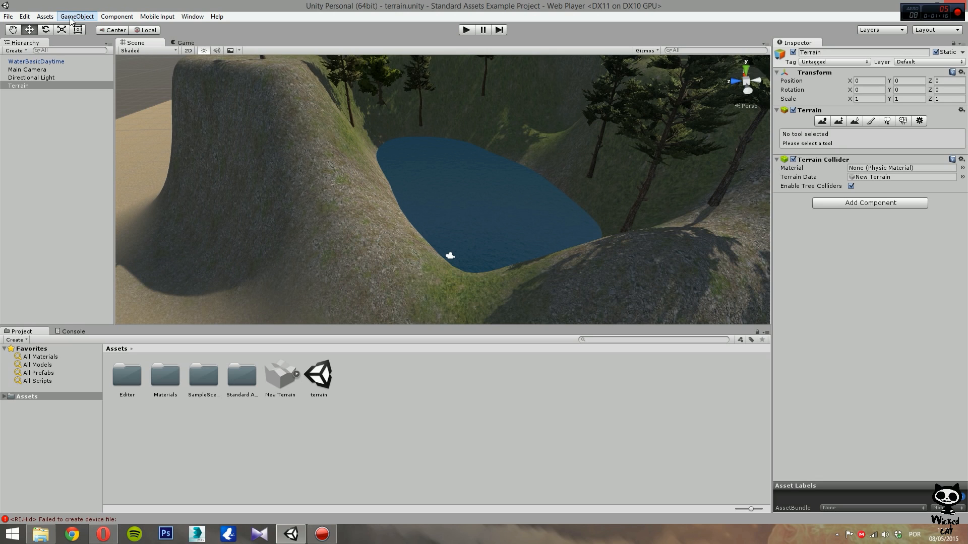
{"action": "left_click", "coordinate": [44, 17]}
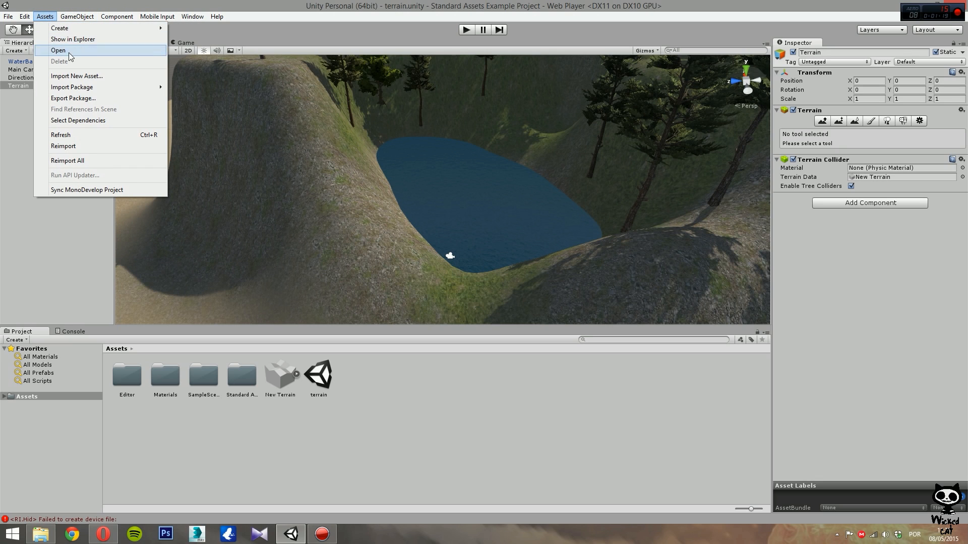
{"action": "mouse_move", "coordinate": [72, 88]}
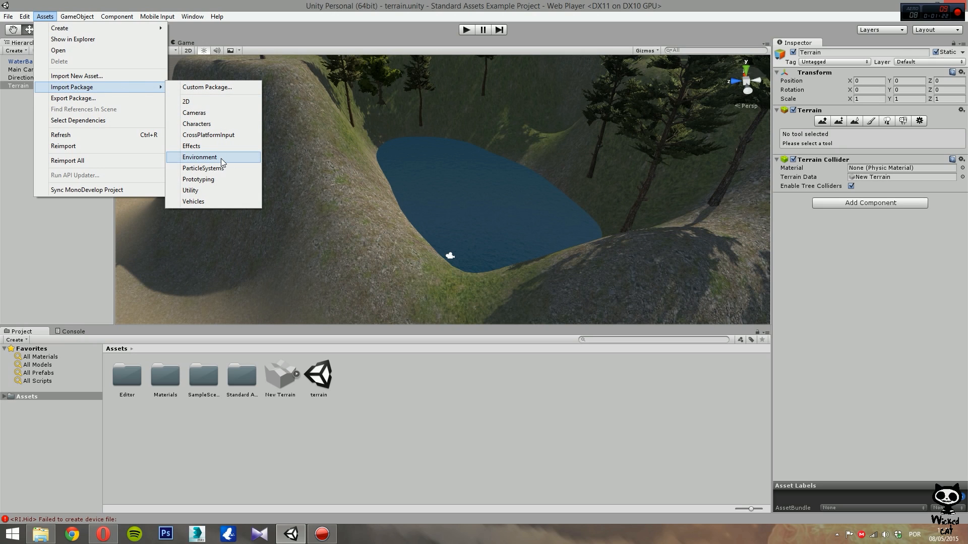
{"action": "mouse_move", "coordinate": [158, 218]}
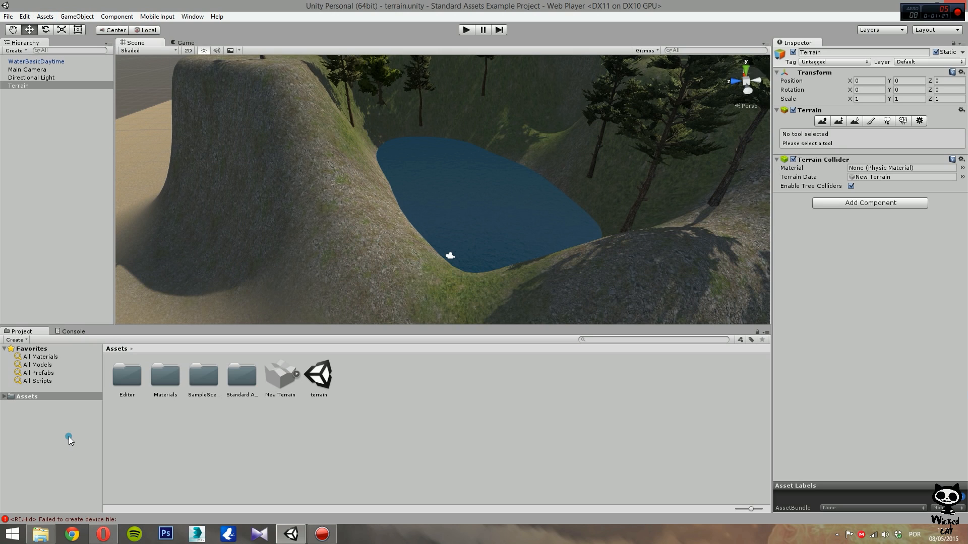
{"action": "left_click", "coordinate": [26, 395]}
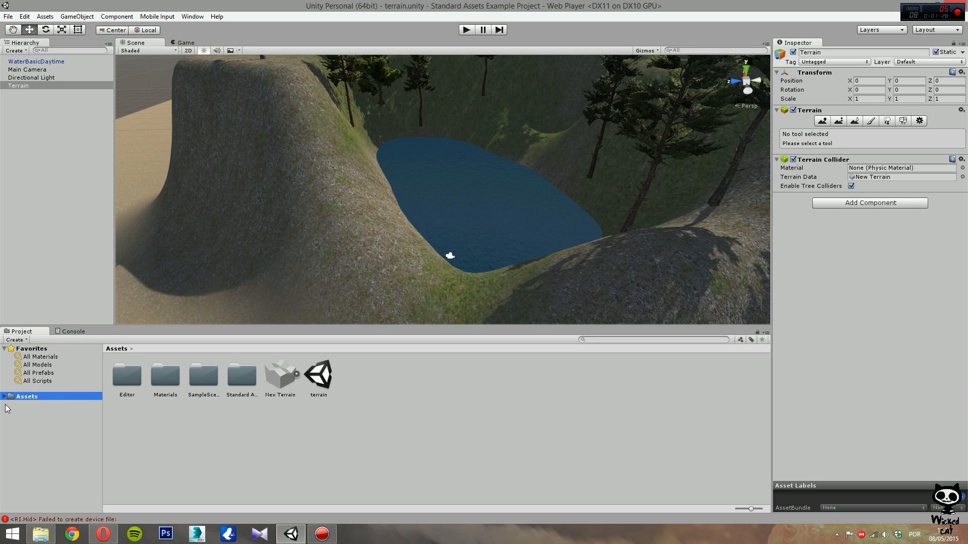
{"action": "mouse_move", "coordinate": [26, 402]}
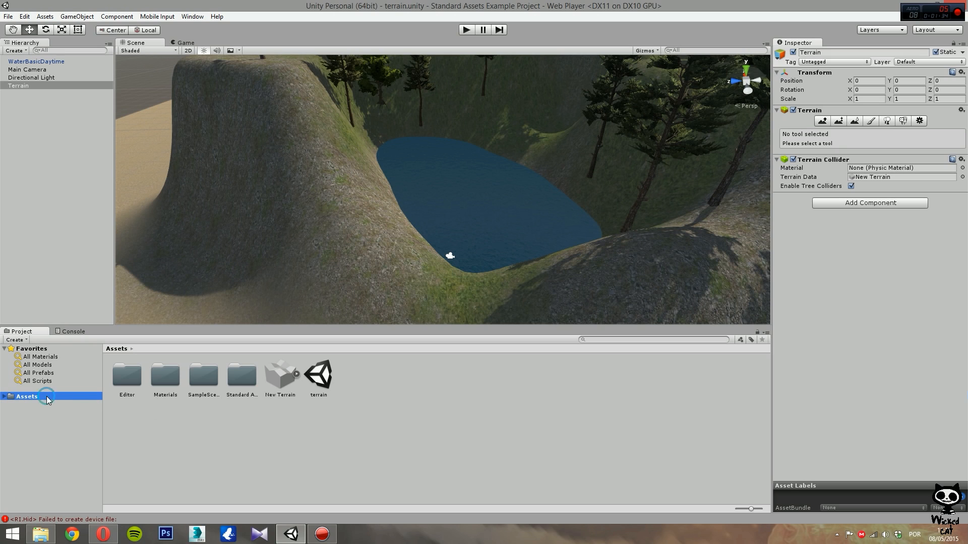
{"action": "mouse_move", "coordinate": [242, 375]}
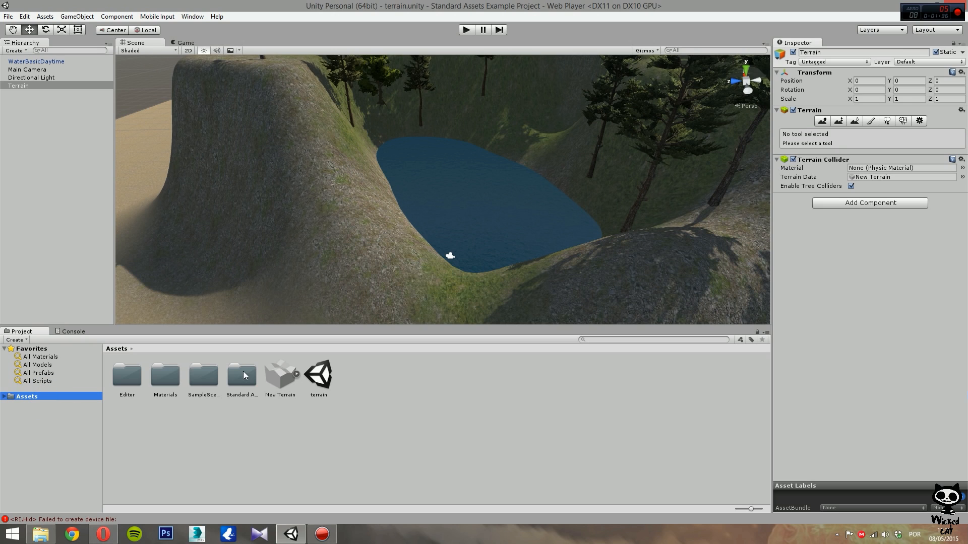
- Browse to Standard Assets/Environment/Water/Water/Prefabs in the Project window
{"action": "double_click", "coordinate": [241, 374]}
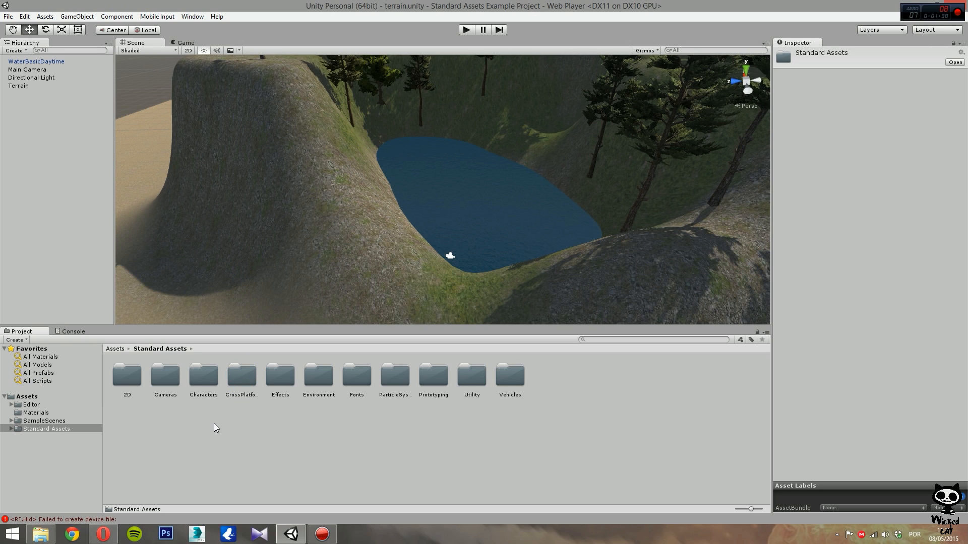
{"action": "mouse_move", "coordinate": [317, 387]}
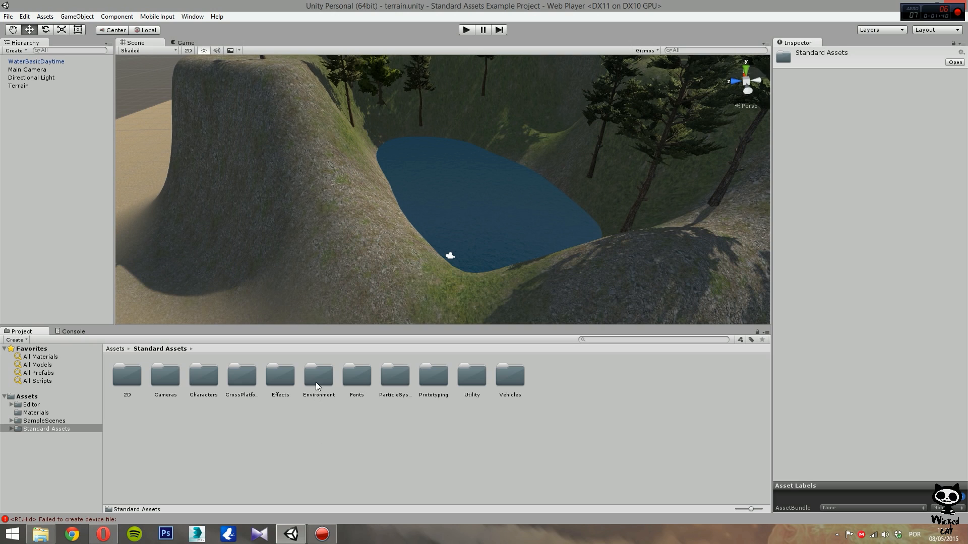
{"action": "double_click", "coordinate": [318, 375]}
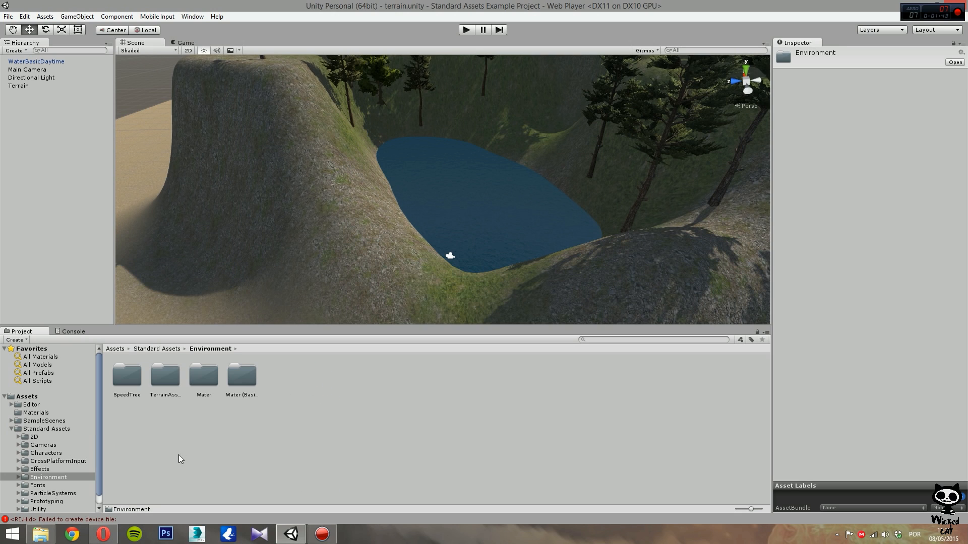
{"action": "left_click", "coordinate": [203, 374]}
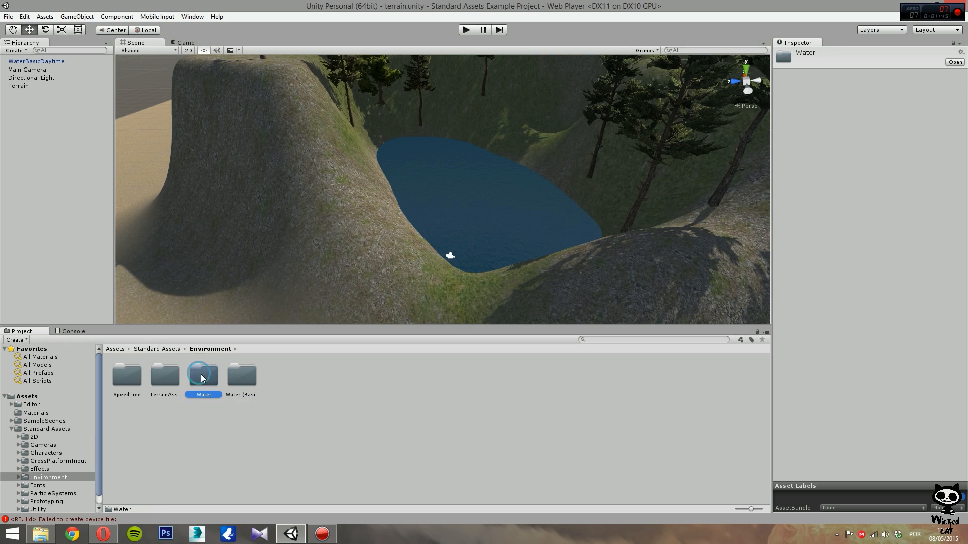
{"action": "left_click", "coordinate": [242, 374]}
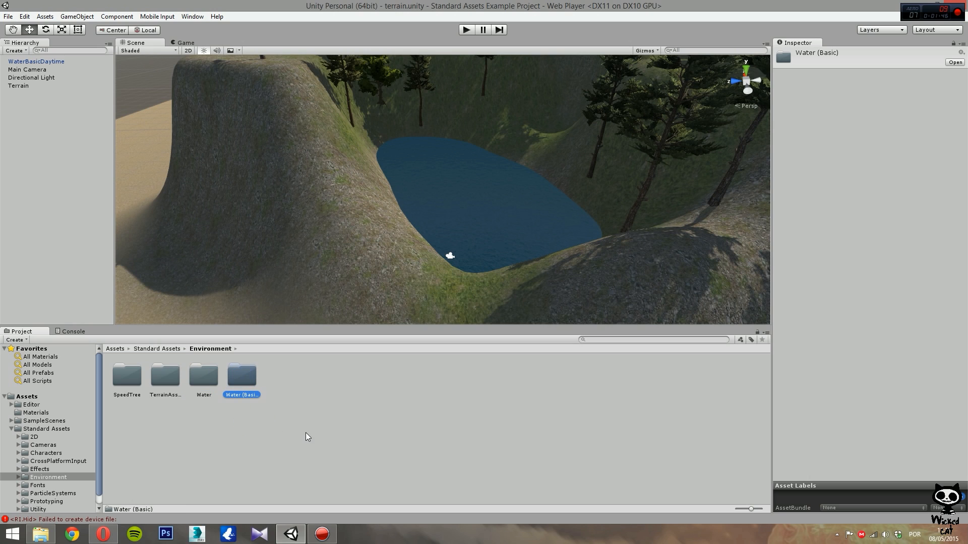
{"action": "left_click", "coordinate": [203, 375]}
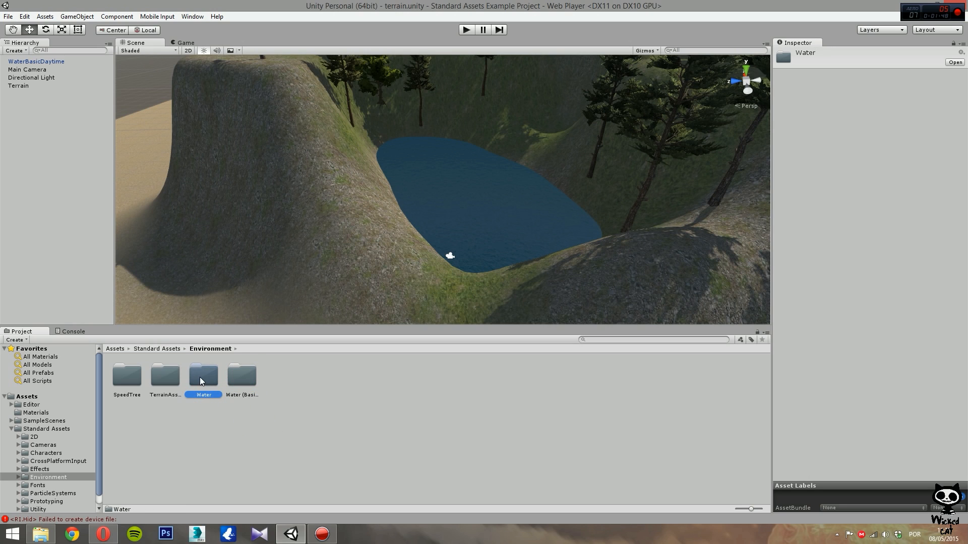
{"action": "double_click", "coordinate": [203, 374]}
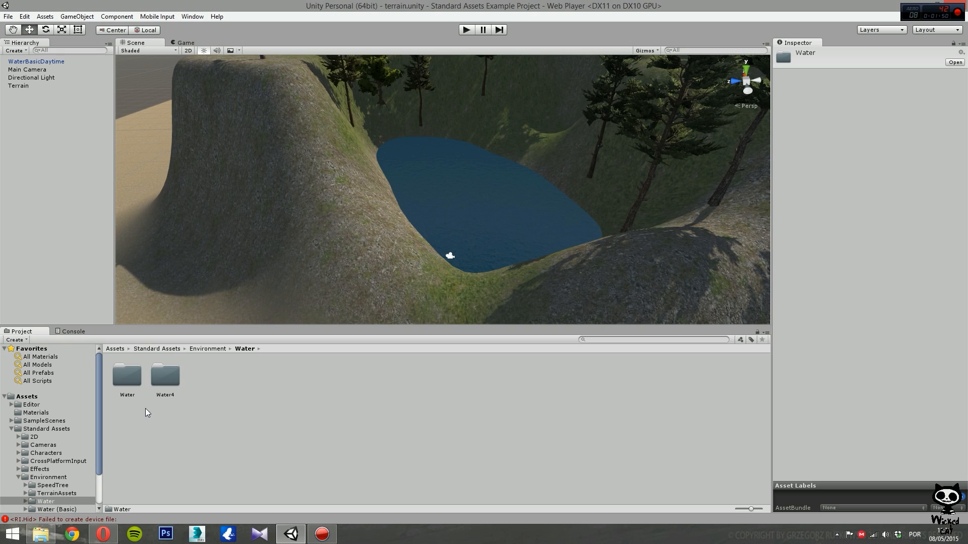
{"action": "left_click", "coordinate": [165, 375]}
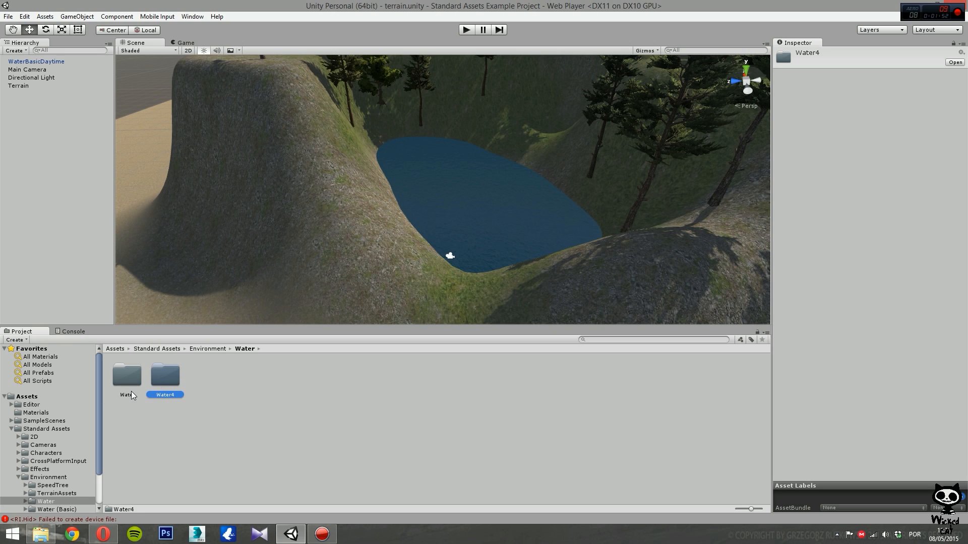
{"action": "mouse_move", "coordinate": [246, 445]}
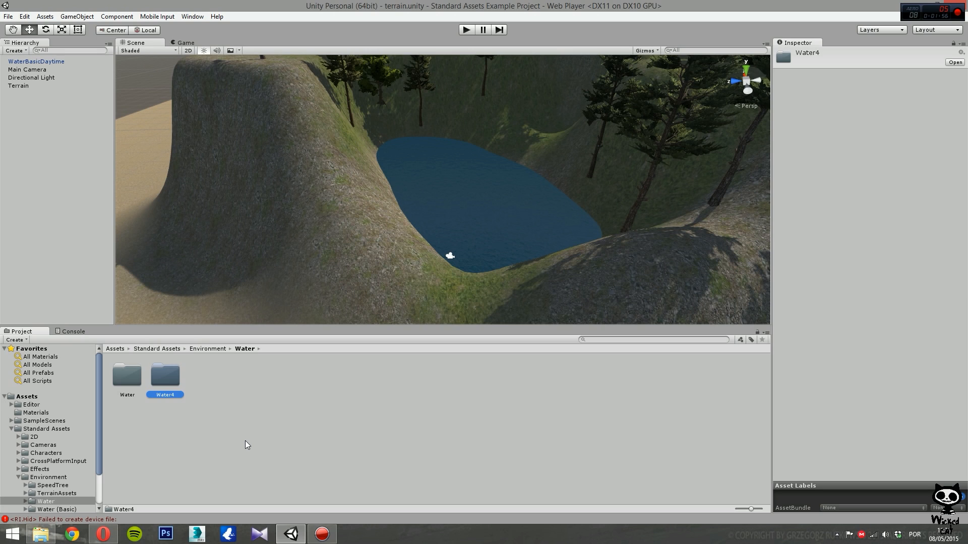
{"action": "mouse_move", "coordinate": [259, 449]}
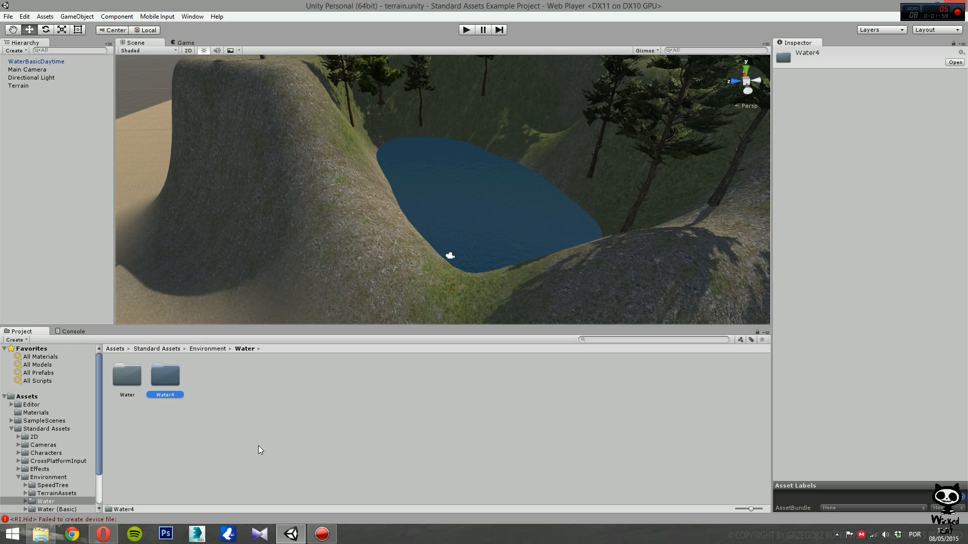
{"action": "left_click", "coordinate": [126, 374]}
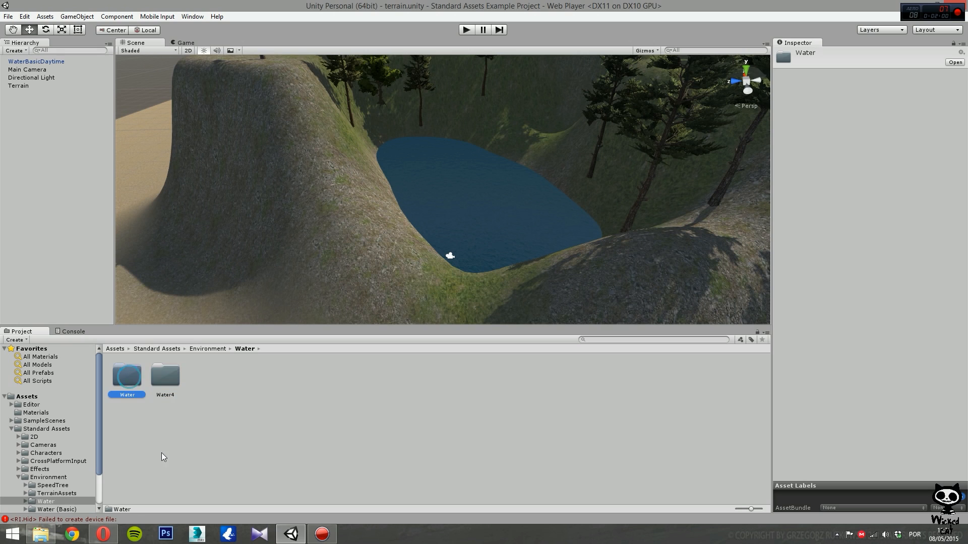
{"action": "double_click", "coordinate": [126, 375]}
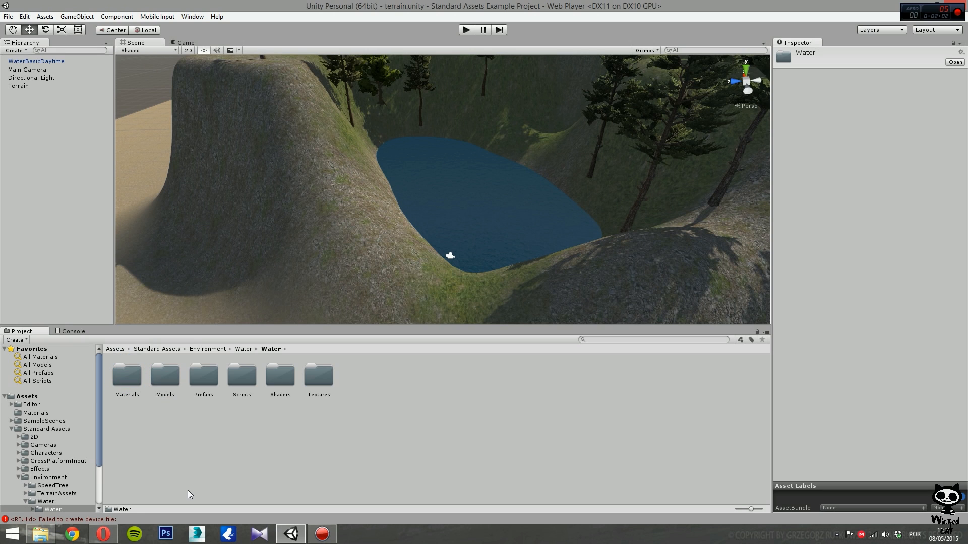
{"action": "mouse_move", "coordinate": [215, 396]}
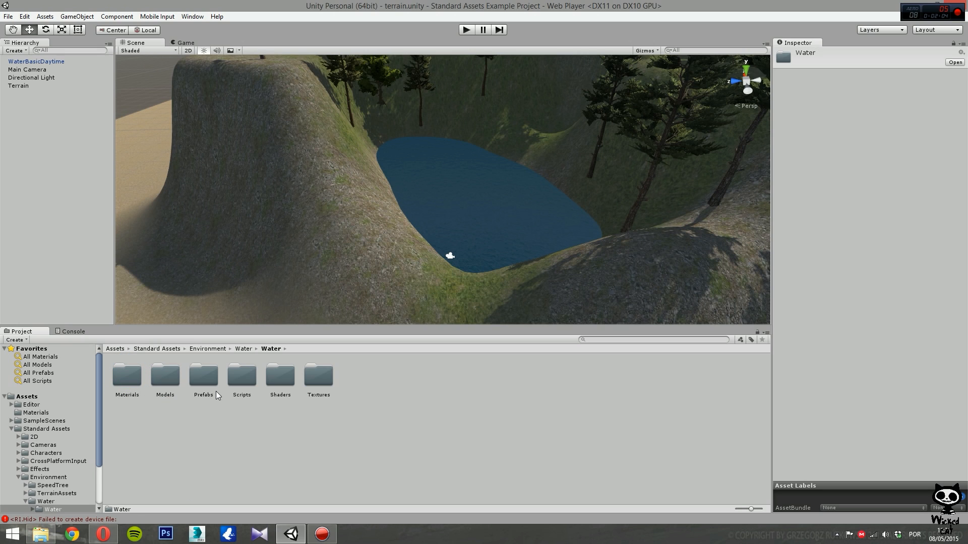
{"action": "mouse_move", "coordinate": [209, 403]}
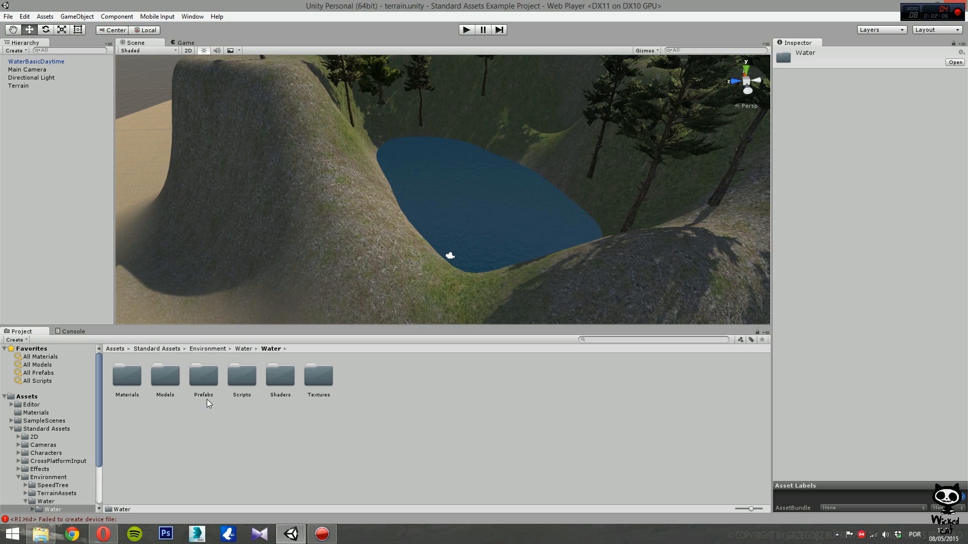
{"action": "double_click", "coordinate": [203, 375]}
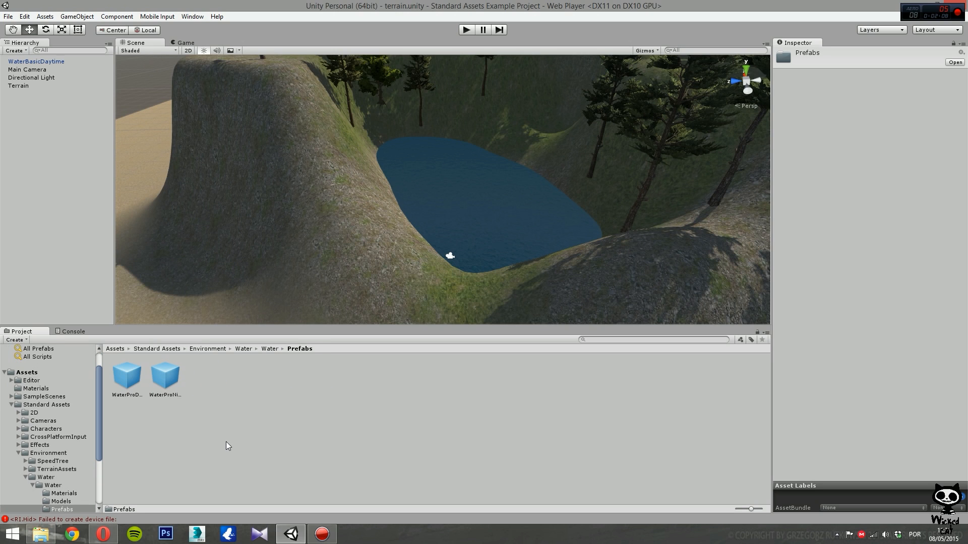
- Compare the WaterProDaytime and WaterProNighttime prefabs in the Inspector, then select WaterBasicDaytime
{"action": "left_click", "coordinate": [126, 377]}
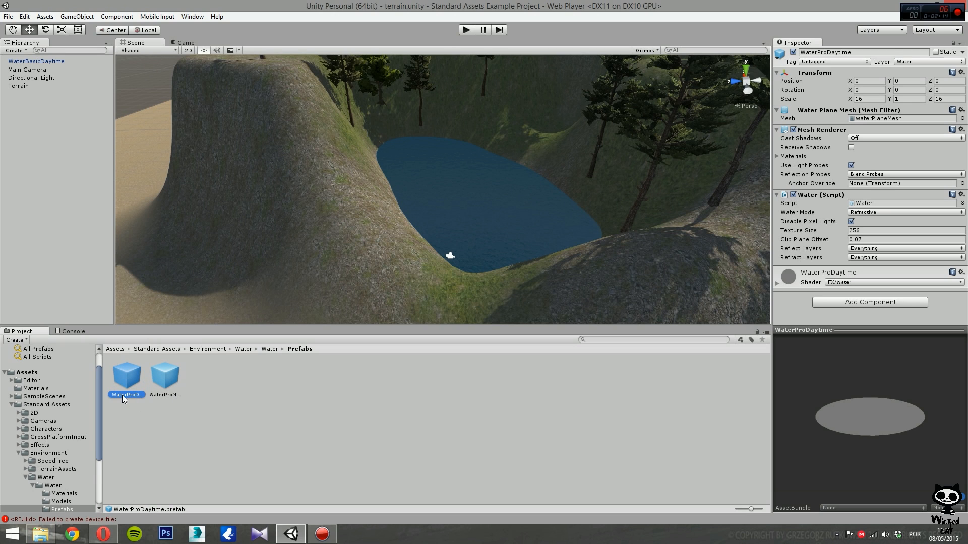
{"action": "left_click", "coordinate": [164, 376]}
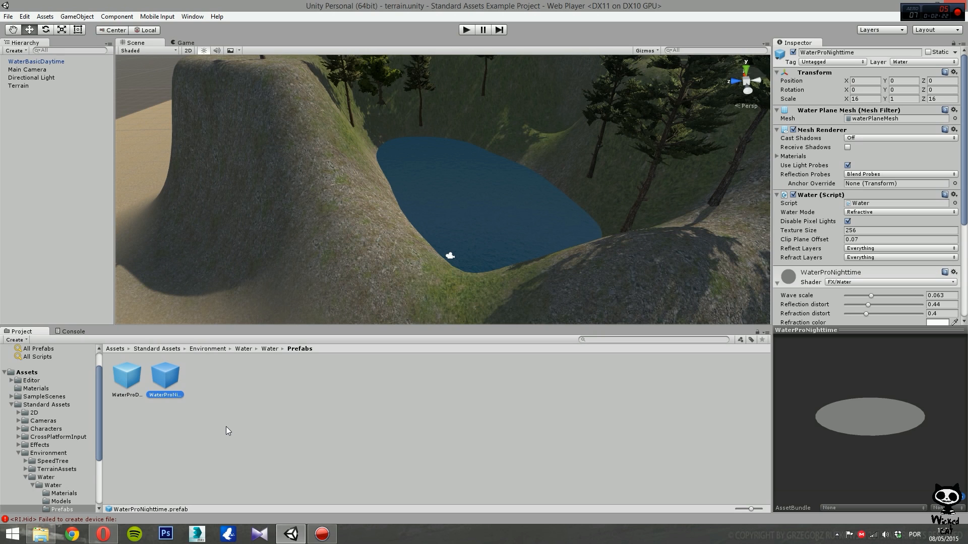
{"action": "mouse_move", "coordinate": [212, 435]}
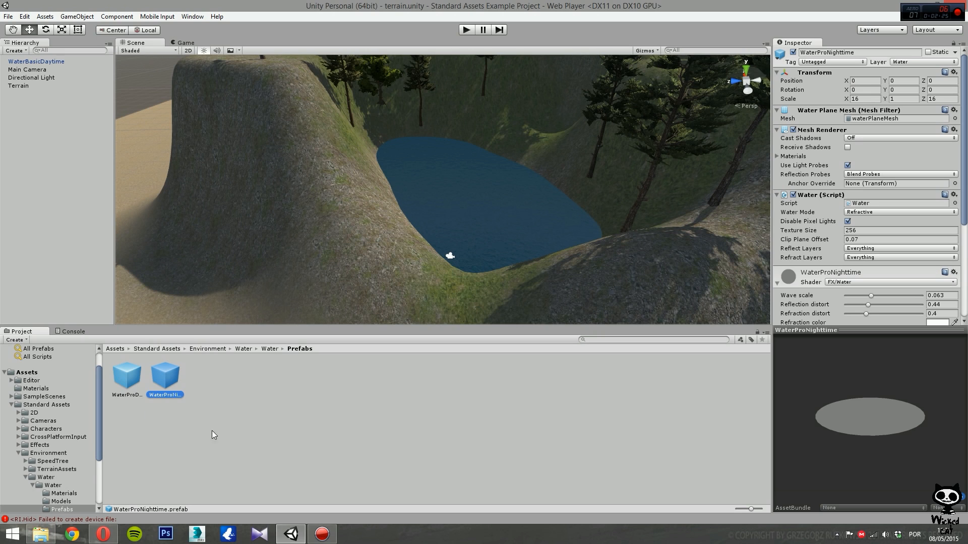
{"action": "left_click", "coordinate": [126, 376]}
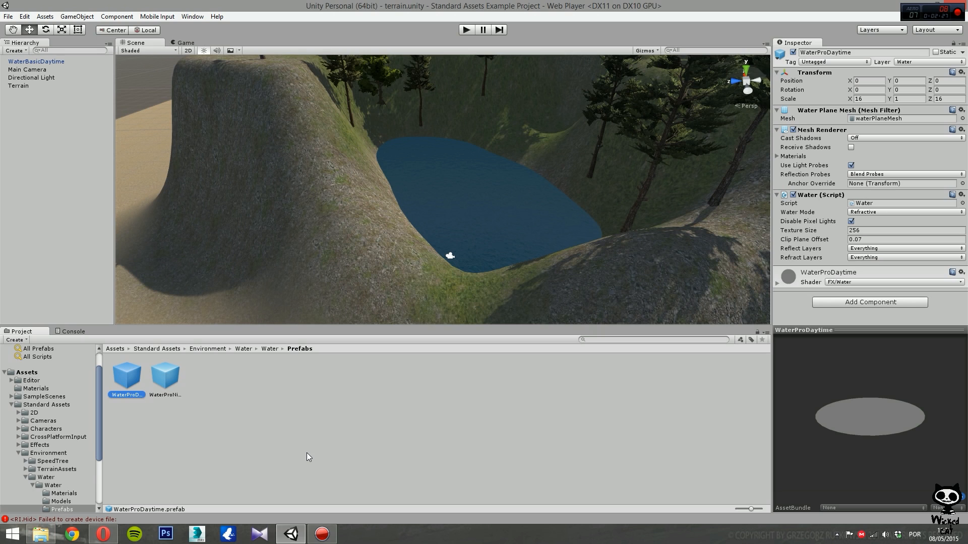
{"action": "left_click", "coordinate": [164, 377]}
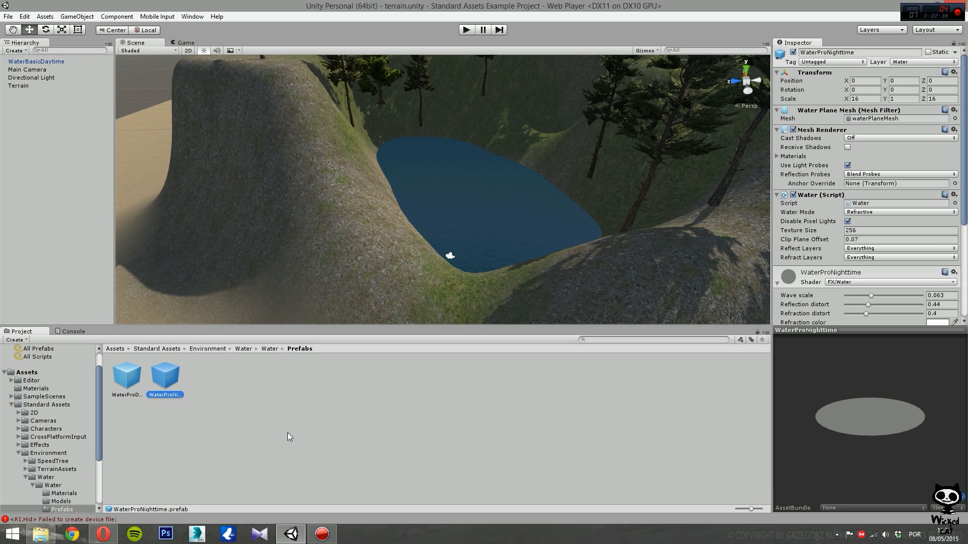
{"action": "mouse_move", "coordinate": [284, 438]}
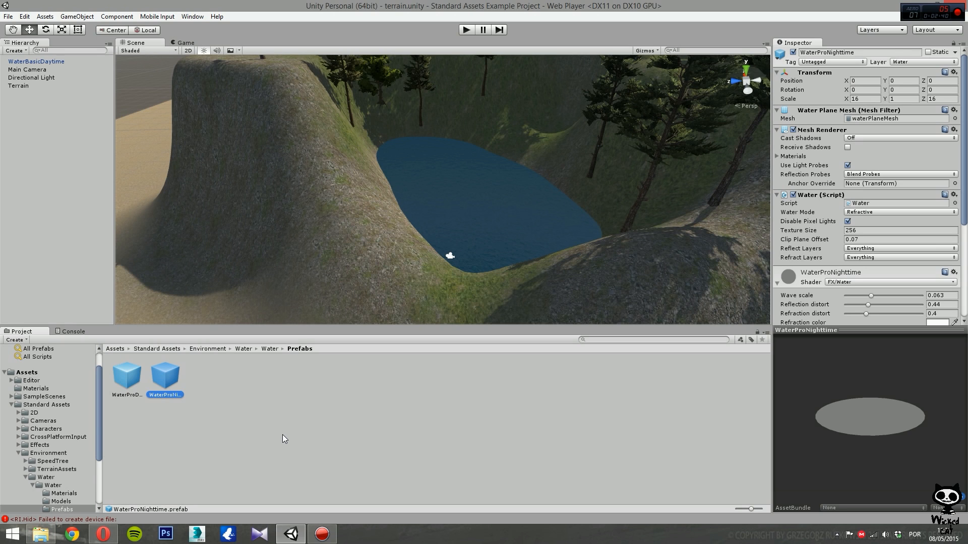
{"action": "left_click", "coordinate": [126, 376]}
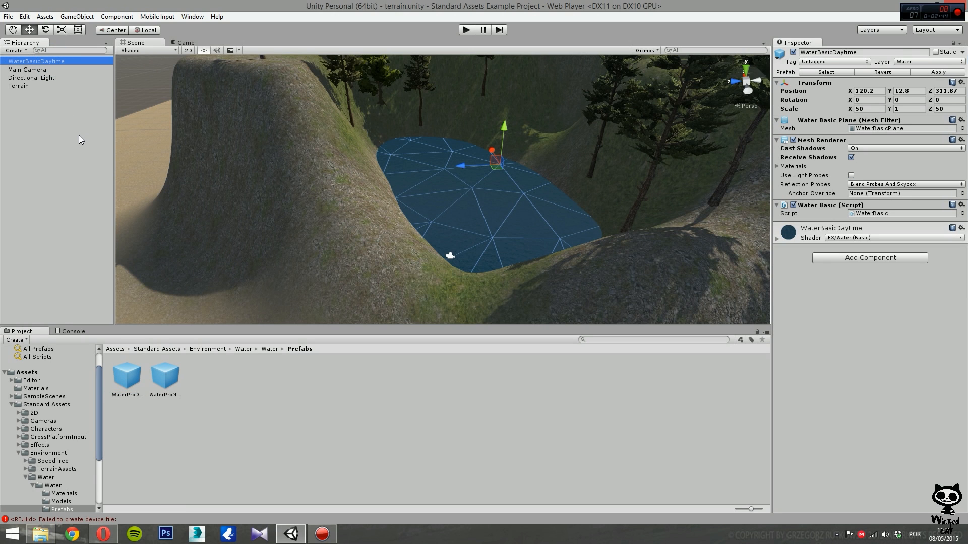
{"action": "mouse_move", "coordinate": [79, 140]}
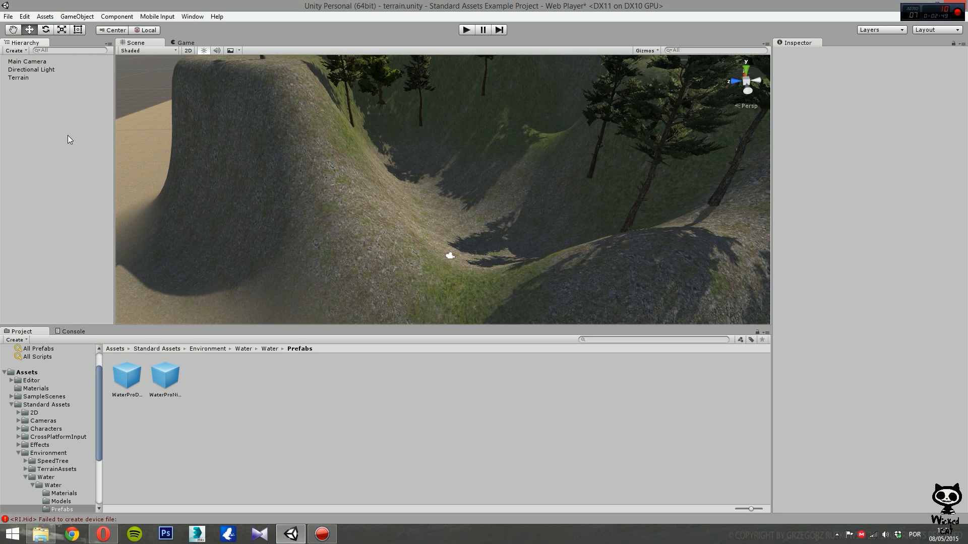
{"action": "mouse_move", "coordinate": [505, 270]}
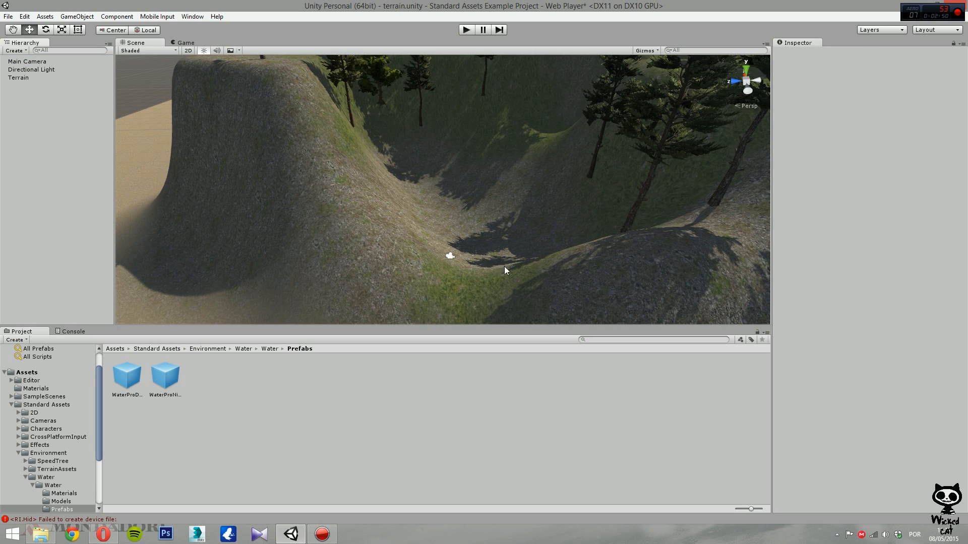
{"action": "mouse_move", "coordinate": [439, 221]}
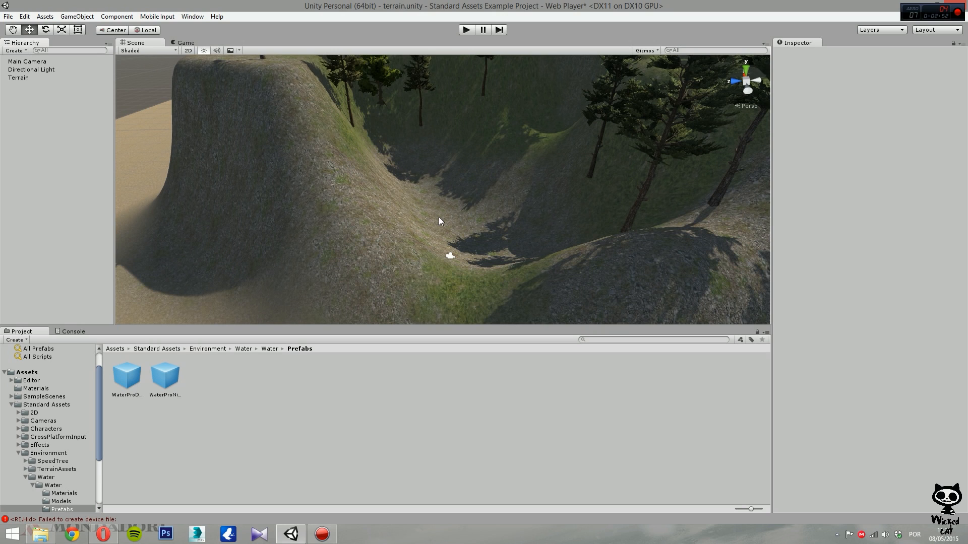
{"action": "mouse_move", "coordinate": [107, 317]}
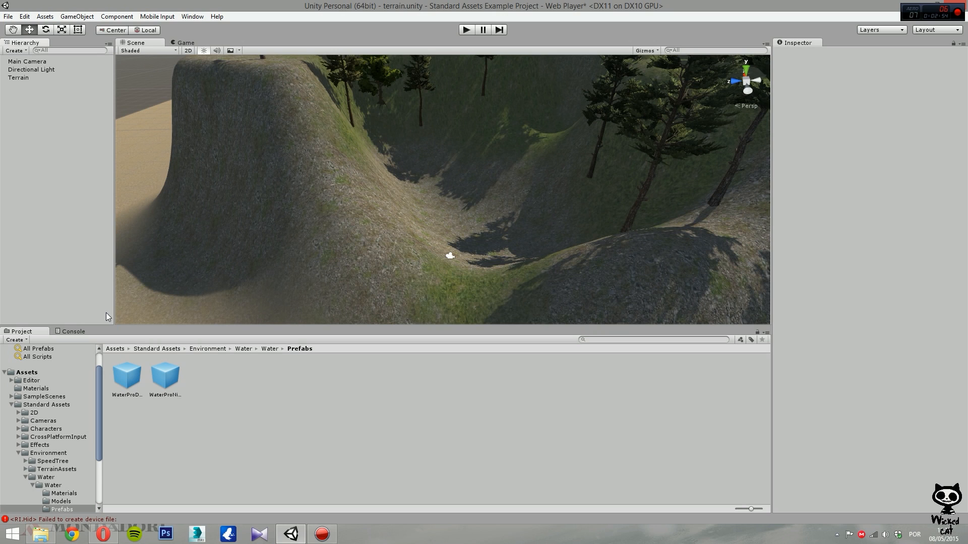
- Place the WaterProDaytime prefab in the valley and adjust its height
{"action": "left_click", "coordinate": [126, 377]}
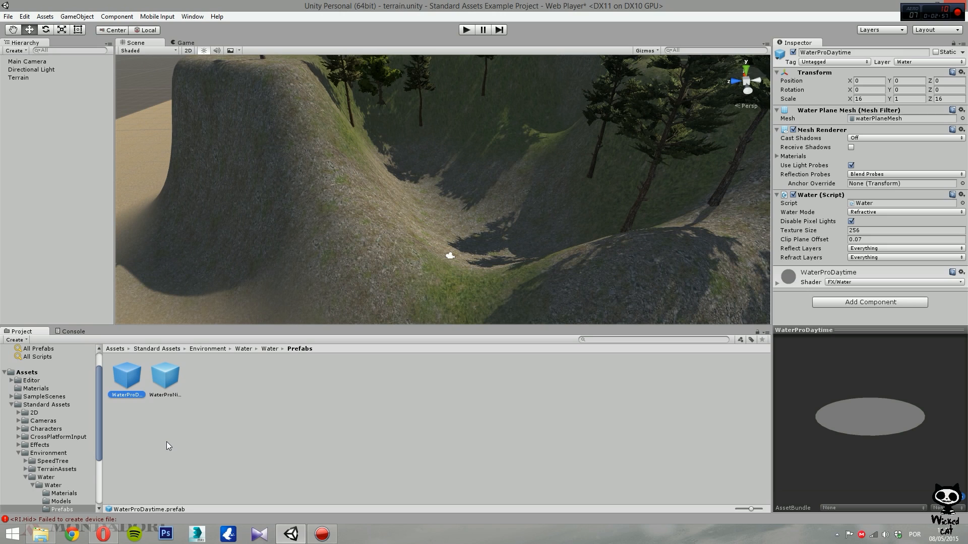
{"action": "mouse_move", "coordinate": [152, 392]}
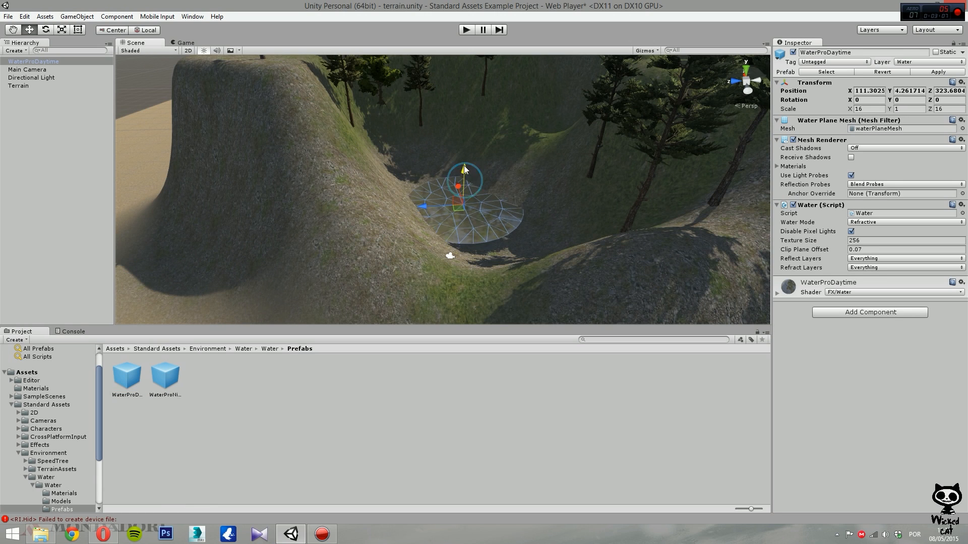
{"action": "left_click_drag", "start_coordinate": [464, 185], "coordinate": [465, 149]}
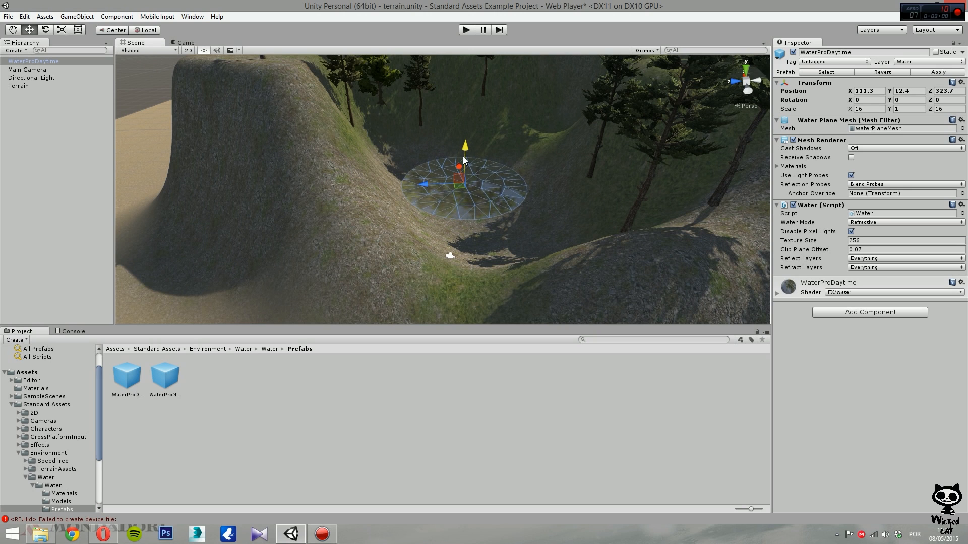
{"action": "left_click_drag", "start_coordinate": [464, 145], "coordinate": [464, 154]}
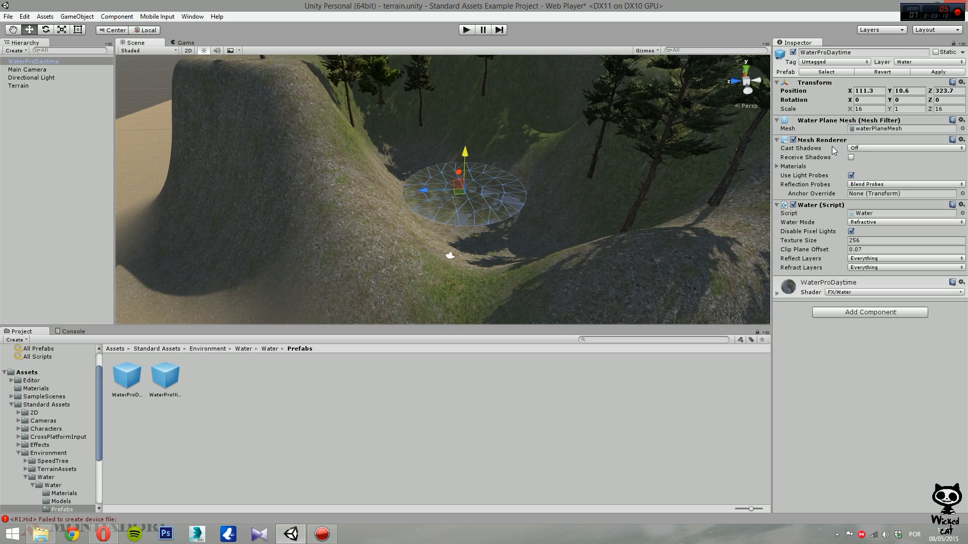
- Scale the water plane to 53.04 × 0 × 41.6 and raise it slightly
{"action": "left_click", "coordinate": [867, 108]}
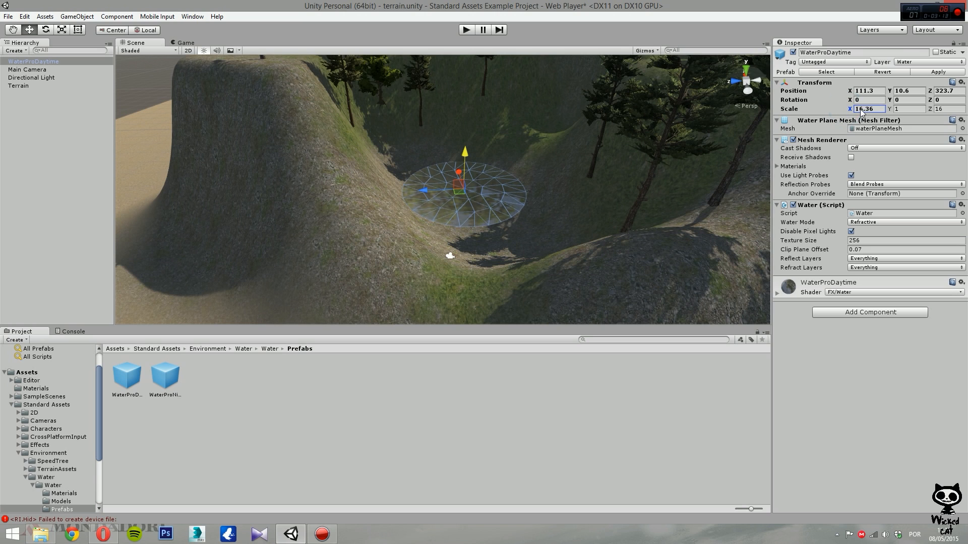
{"action": "type", "text": "44.88"}
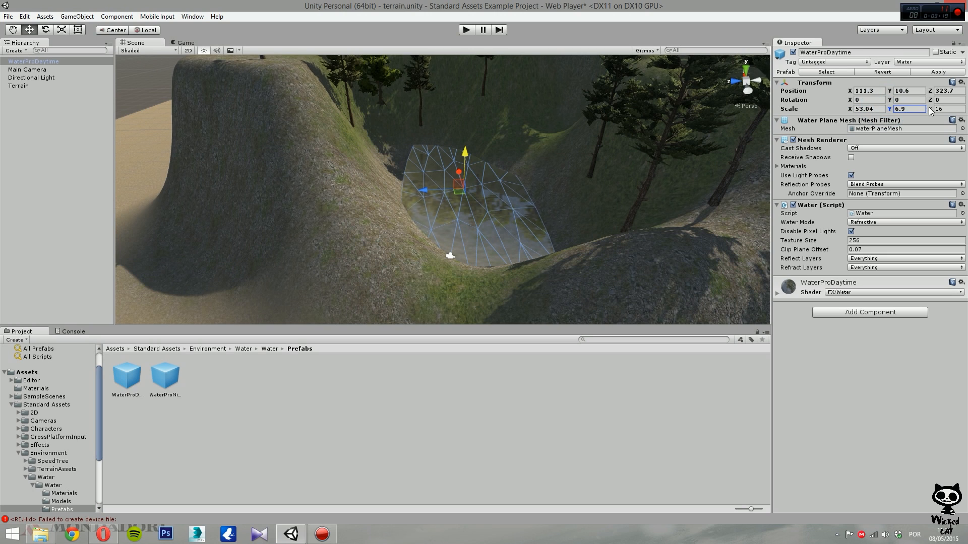
{"action": "left_click_drag", "start_coordinate": [888, 109], "coordinate": [901, 109]}
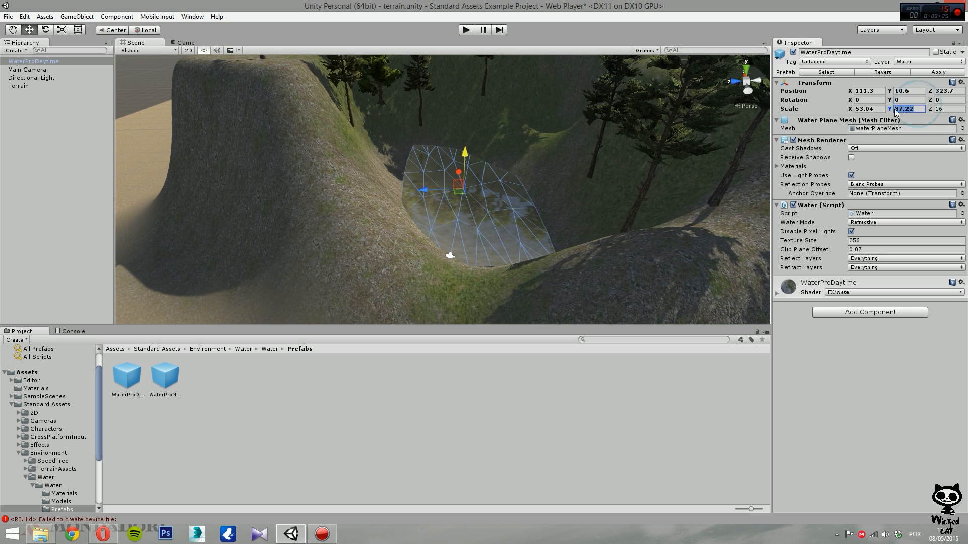
{"action": "type", "text": "0"}
{"action": "left_click", "coordinate": [950, 109]}
{"action": "type", "text": "41.6"}
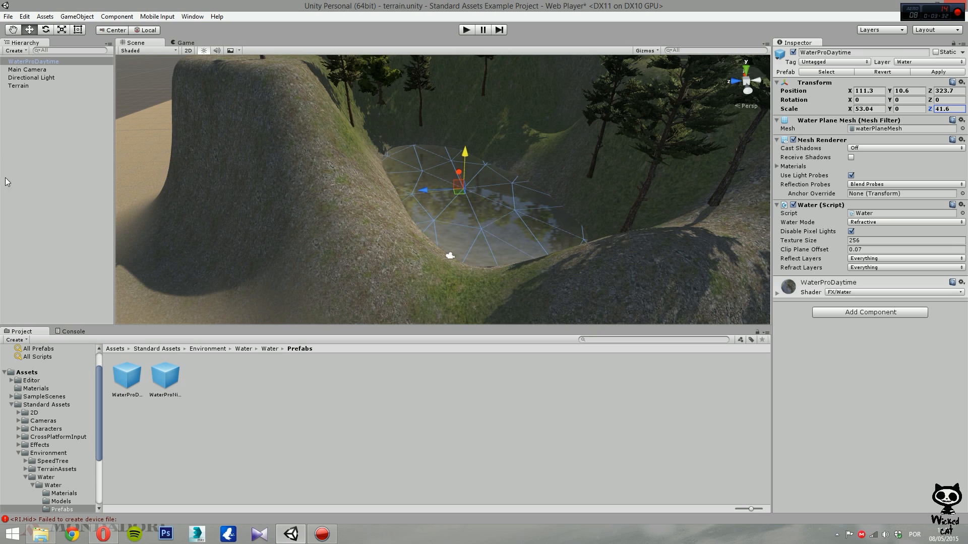
{"action": "mouse_move", "coordinate": [363, 171]}
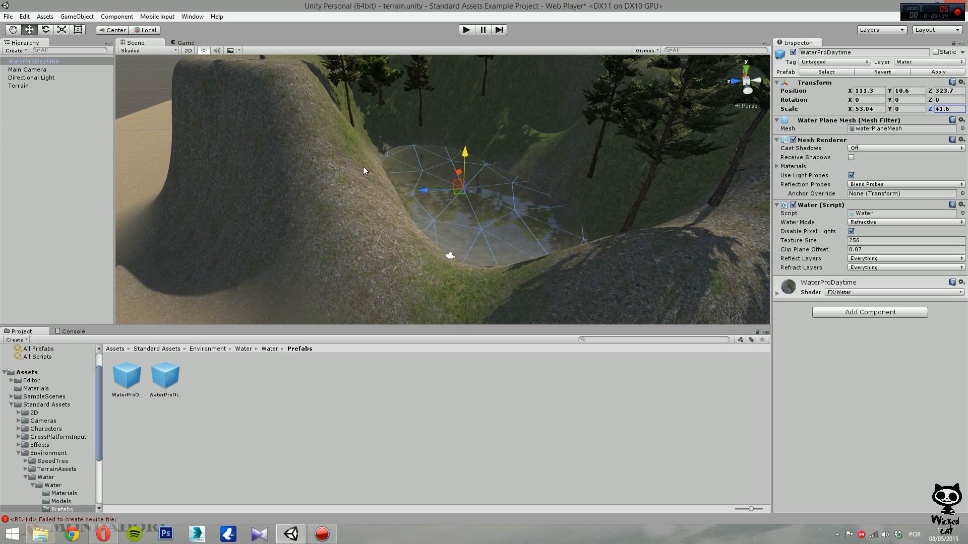
{"action": "left_click_drag", "start_coordinate": [464, 151], "coordinate": [464, 139]}
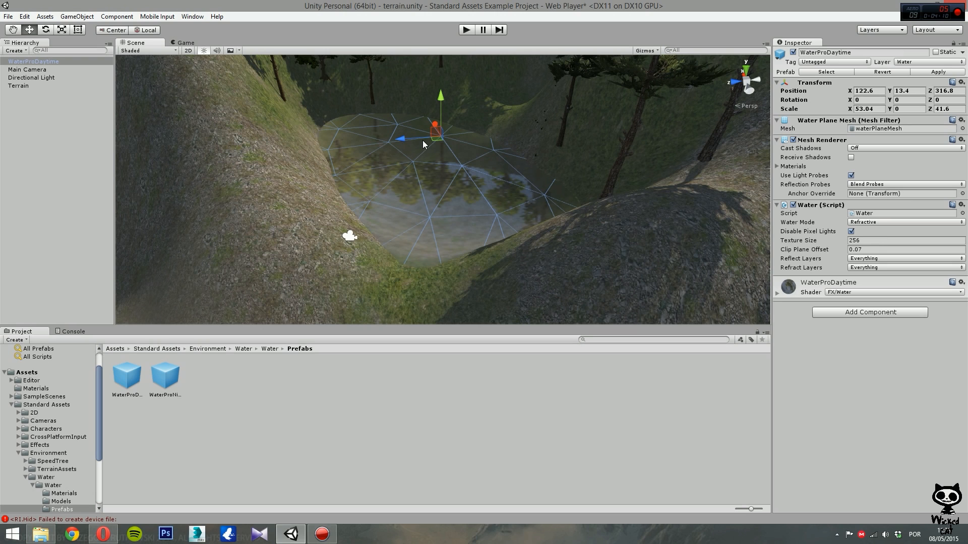
{"action": "left_click", "coordinate": [33, 61]}
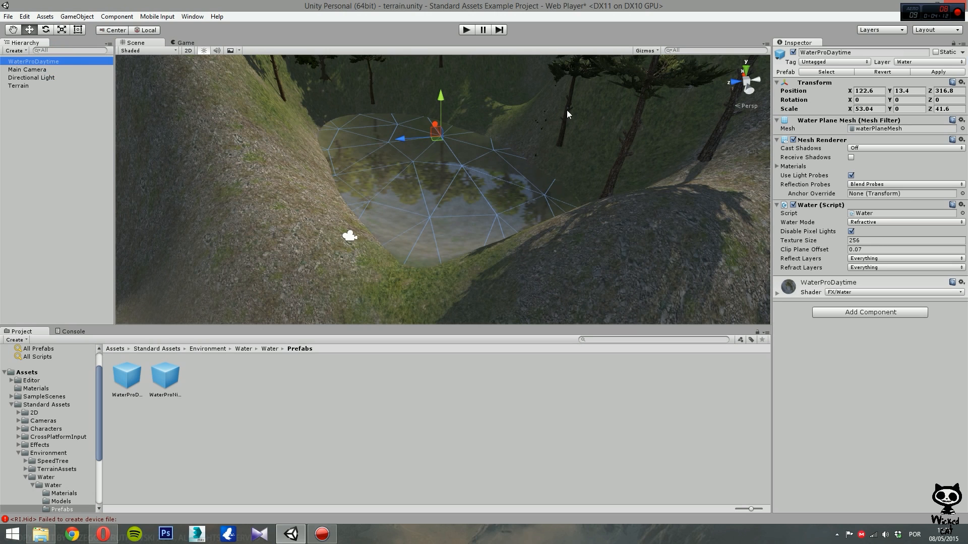
{"action": "mouse_move", "coordinate": [808, 122]}
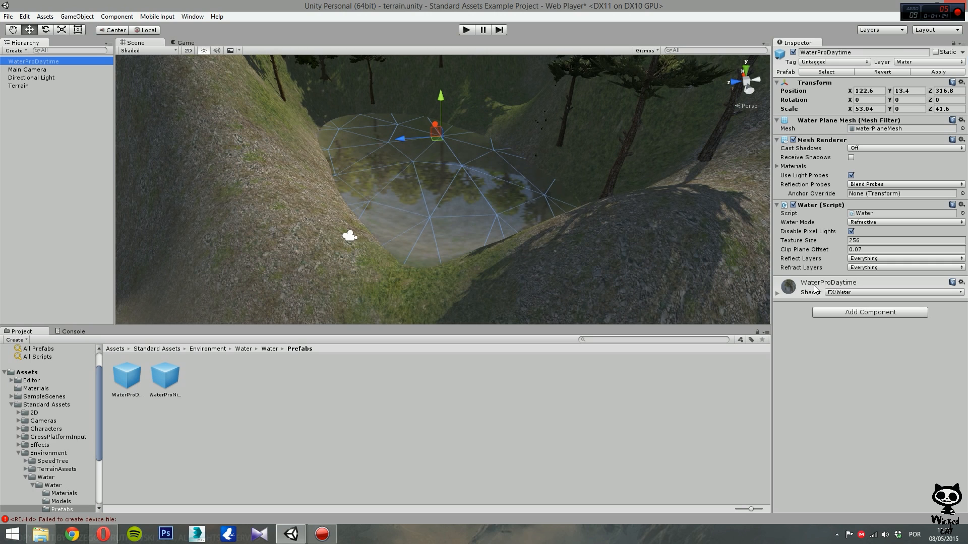
{"action": "mouse_move", "coordinate": [800, 252]}
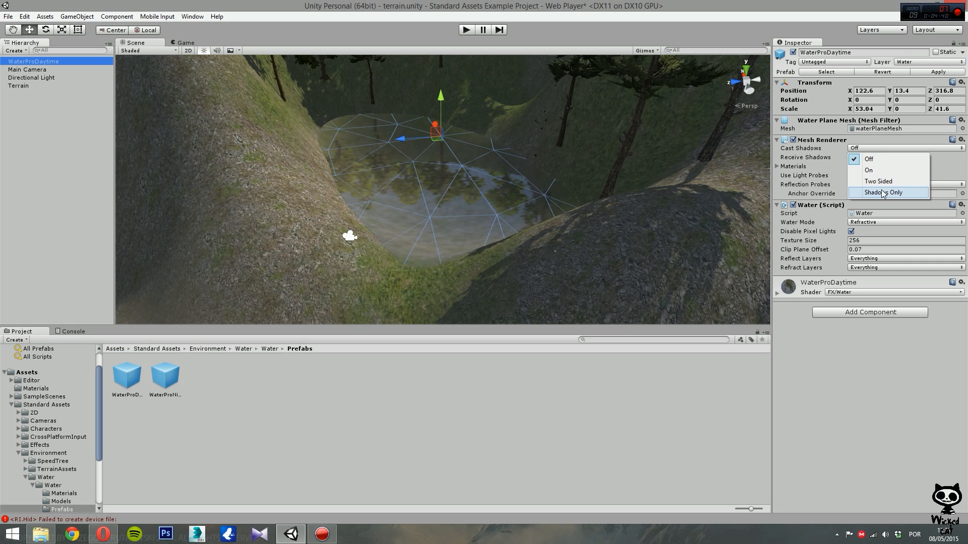
{"action": "mouse_move", "coordinate": [868, 171]}
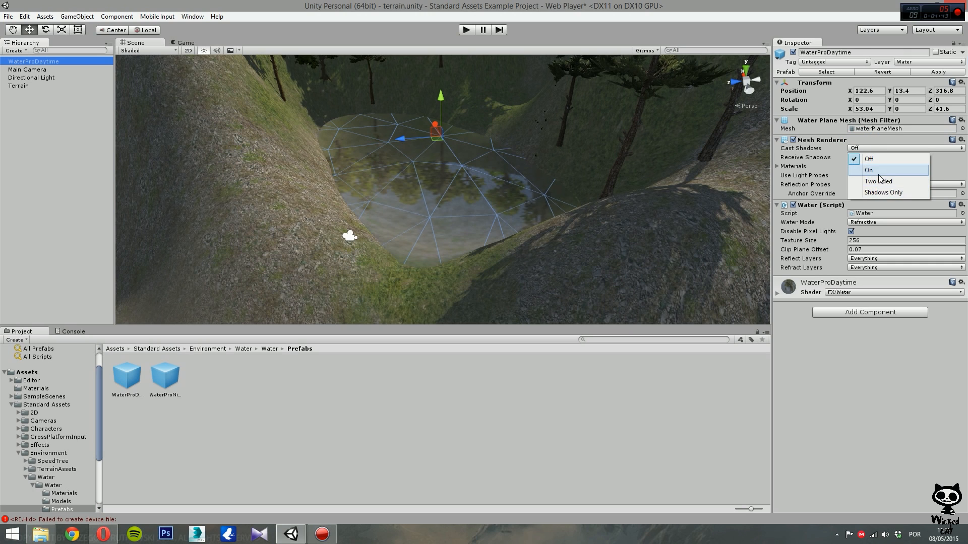
- Set Cast Shadows Off, enable Receive Shadows, and use Blend Probes And Skybox reflection probes
{"action": "left_click", "coordinate": [868, 170]}
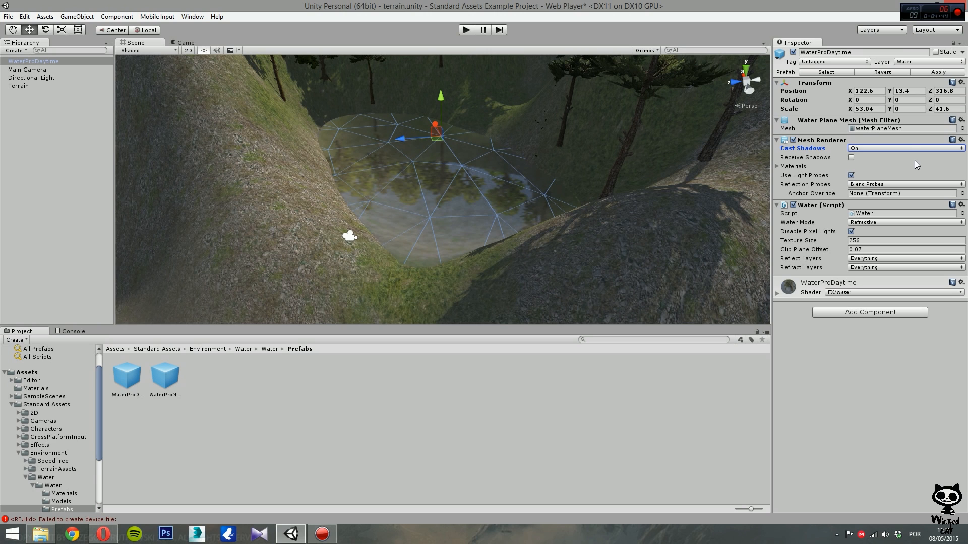
{"action": "left_click", "coordinate": [851, 157]}
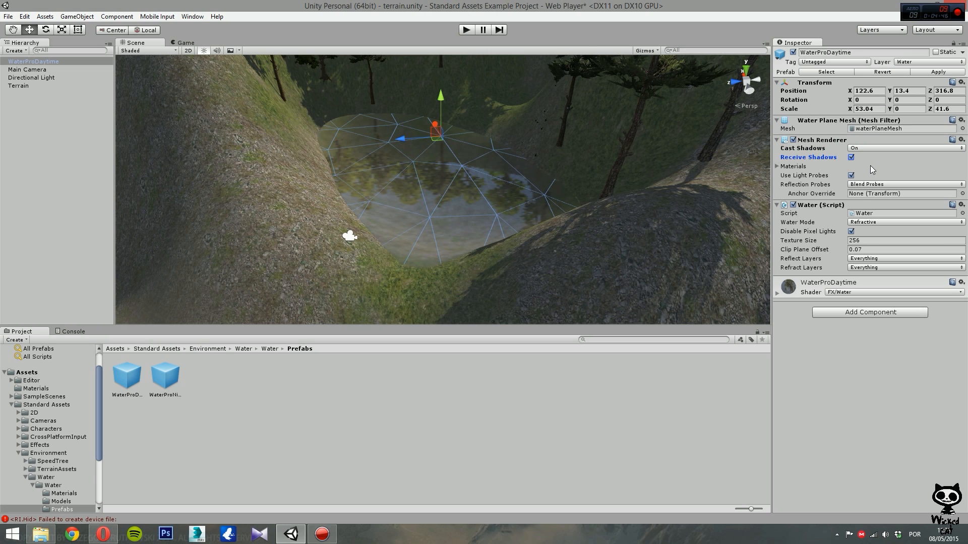
{"action": "mouse_move", "coordinate": [792, 171]}
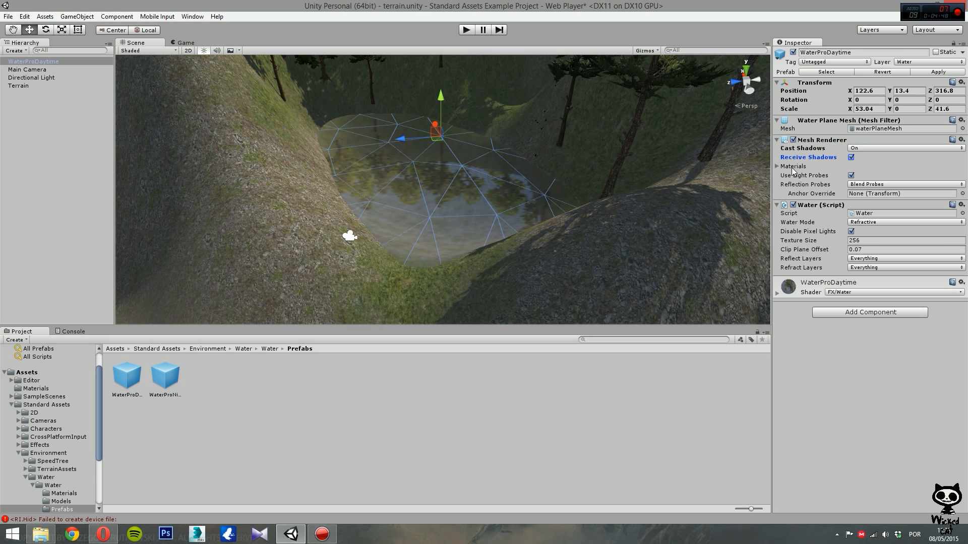
{"action": "left_click", "coordinate": [778, 166]}
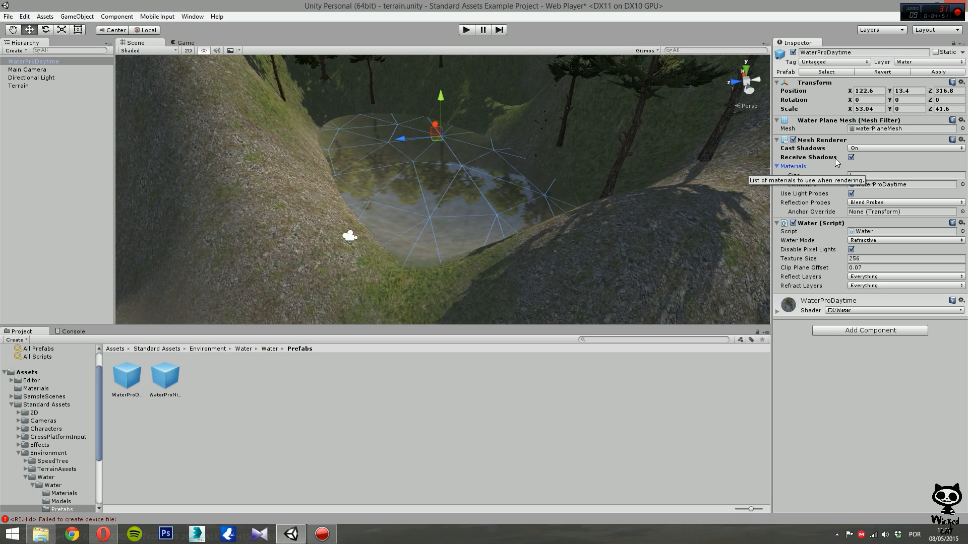
{"action": "left_click", "coordinate": [903, 147]}
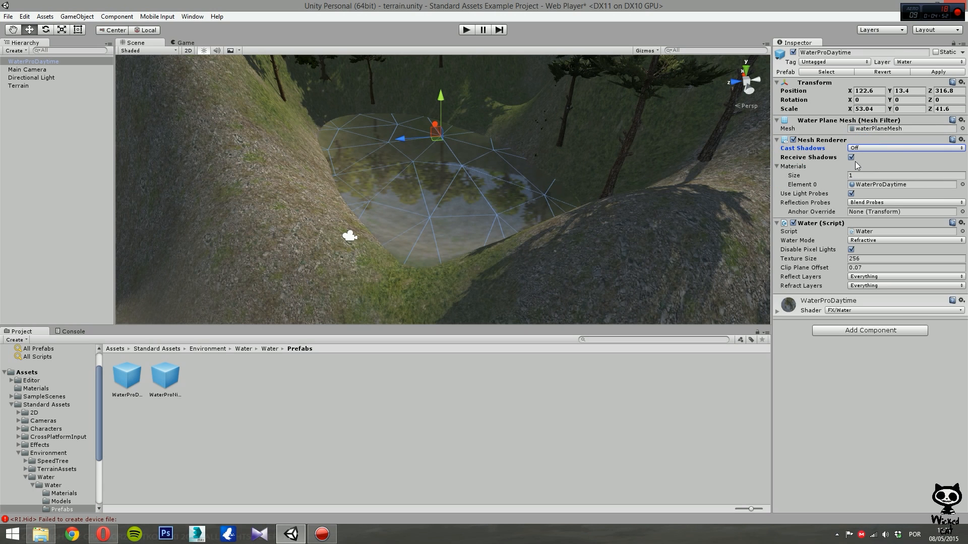
{"action": "mouse_move", "coordinate": [779, 170]}
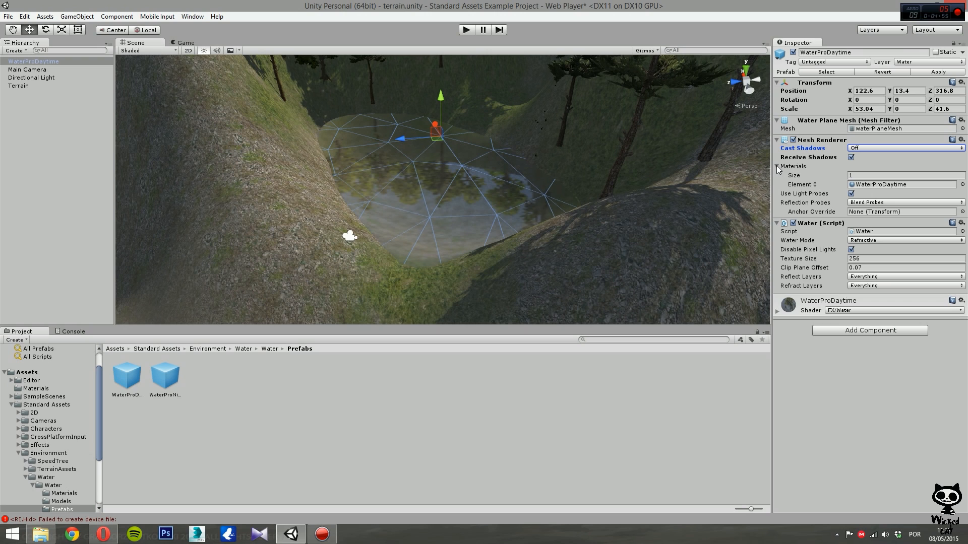
{"action": "mouse_move", "coordinate": [893, 192]}
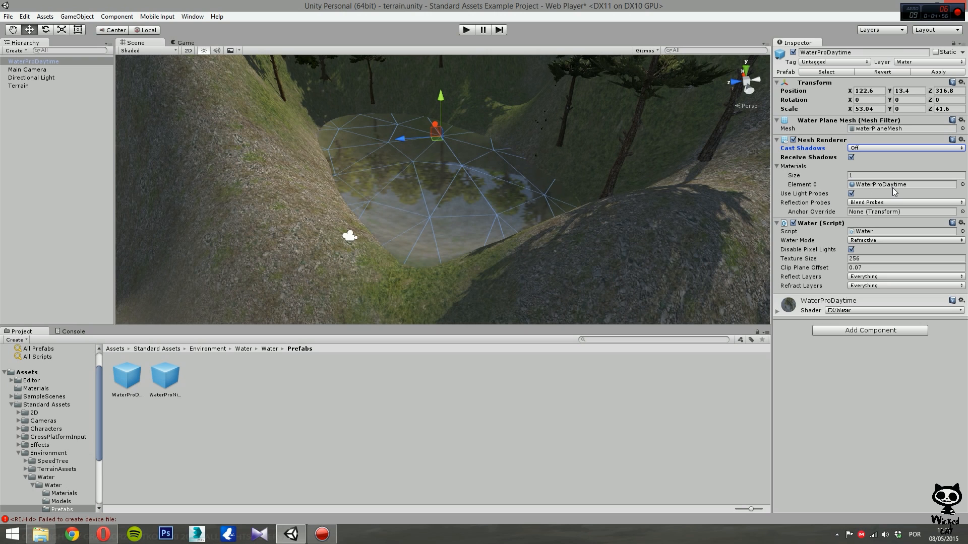
{"action": "left_click", "coordinate": [777, 165]}
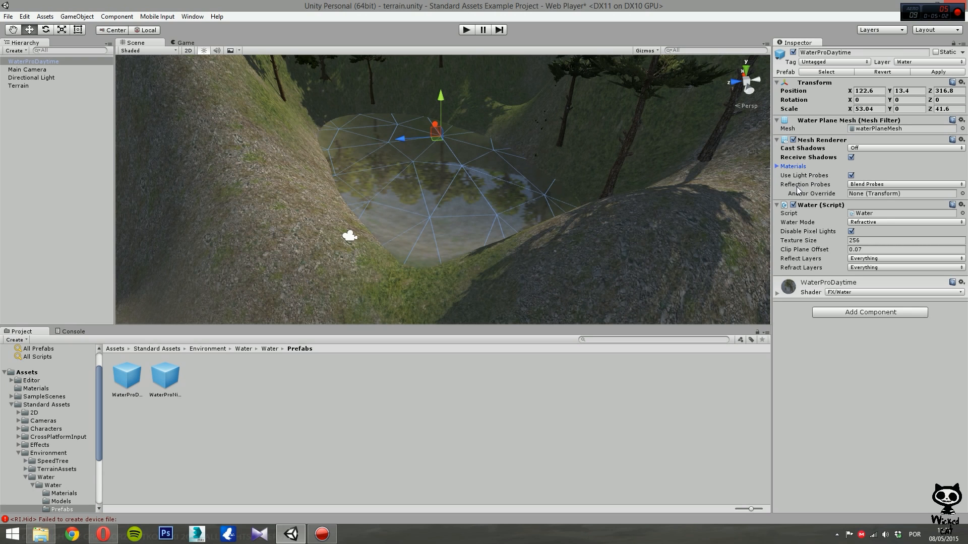
{"action": "left_click", "coordinate": [903, 183]}
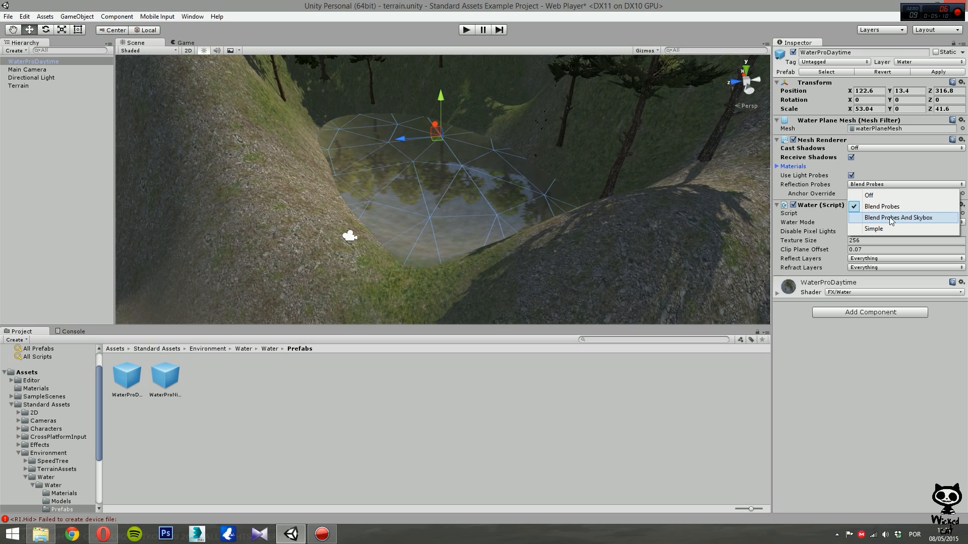
{"action": "left_click", "coordinate": [897, 217]}
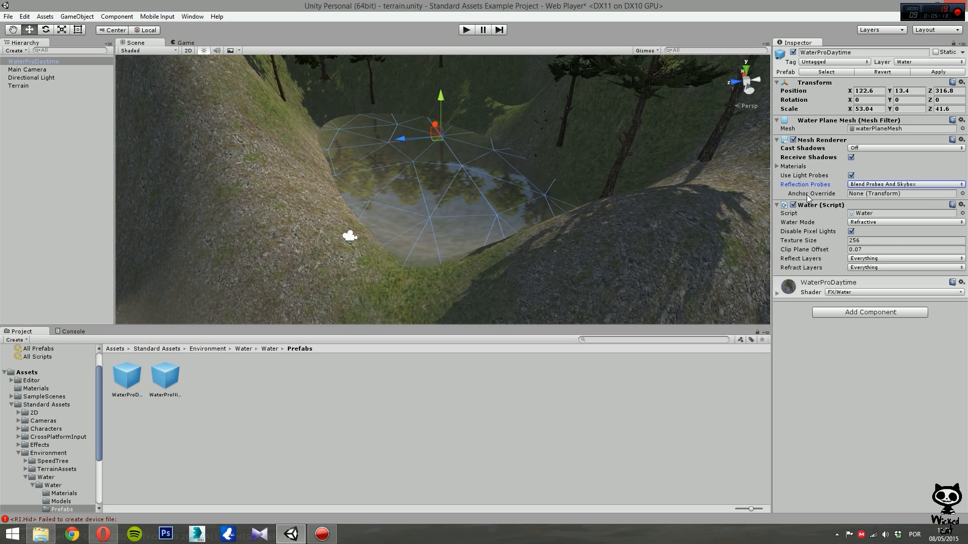
{"action": "mouse_move", "coordinate": [823, 198]}
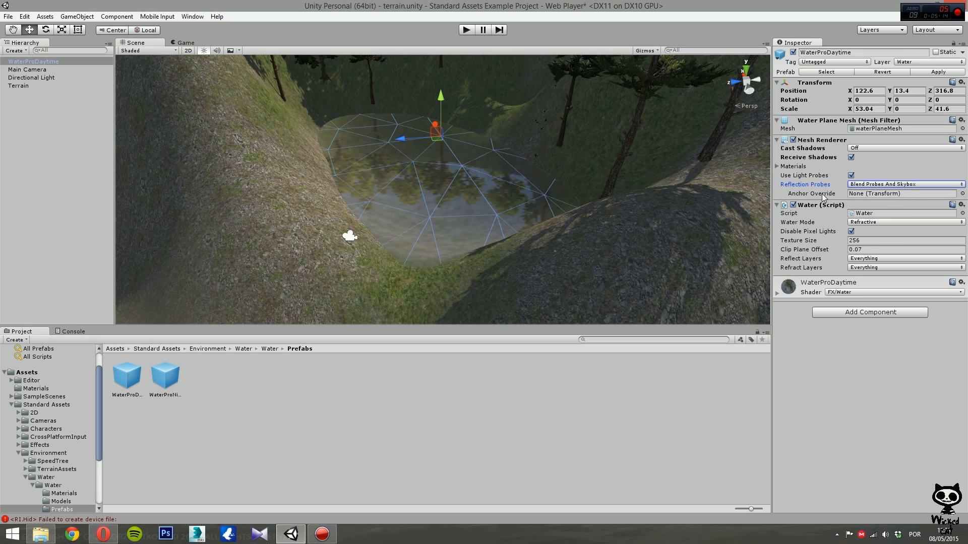
{"action": "mouse_move", "coordinate": [821, 193]}
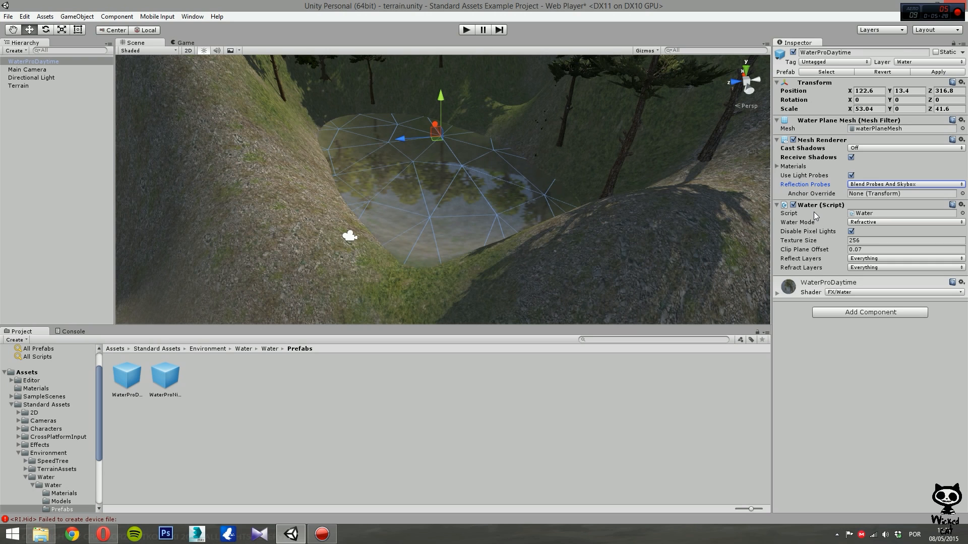
{"action": "mouse_move", "coordinate": [814, 222]}
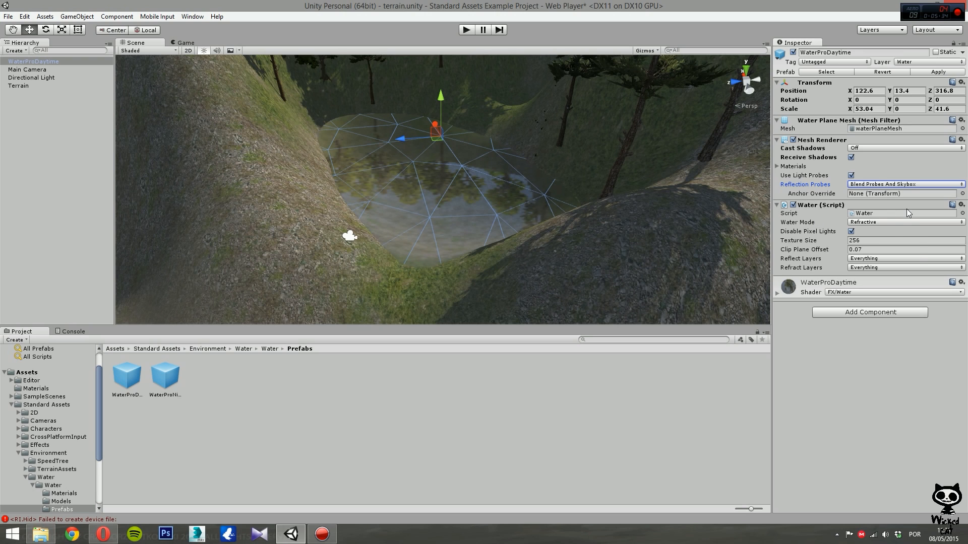
- Open the Water Mode dropdown on the Water (Script) component
{"action": "left_click", "coordinate": [903, 223]}
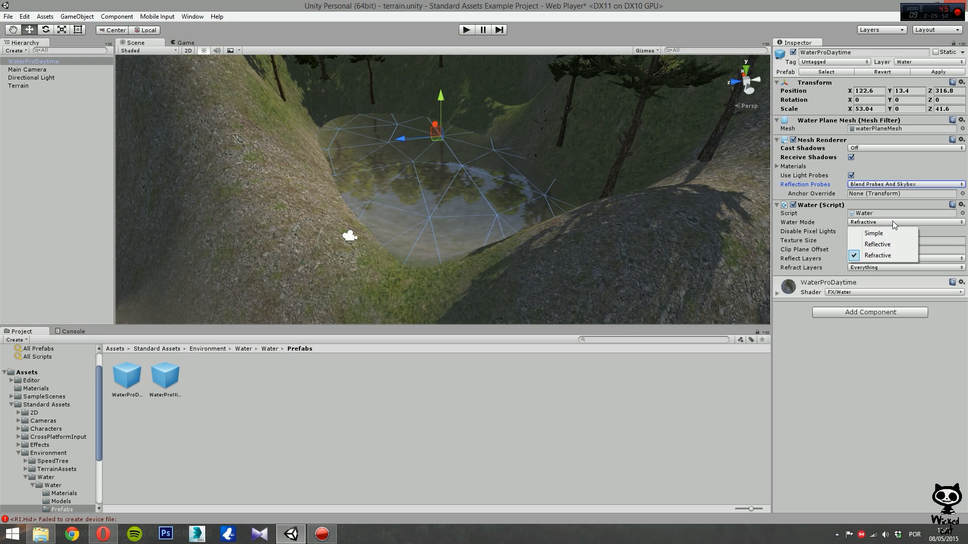
- Try Simple and Reflective water modes, finishing on Refractive
{"action": "left_click", "coordinate": [874, 233]}
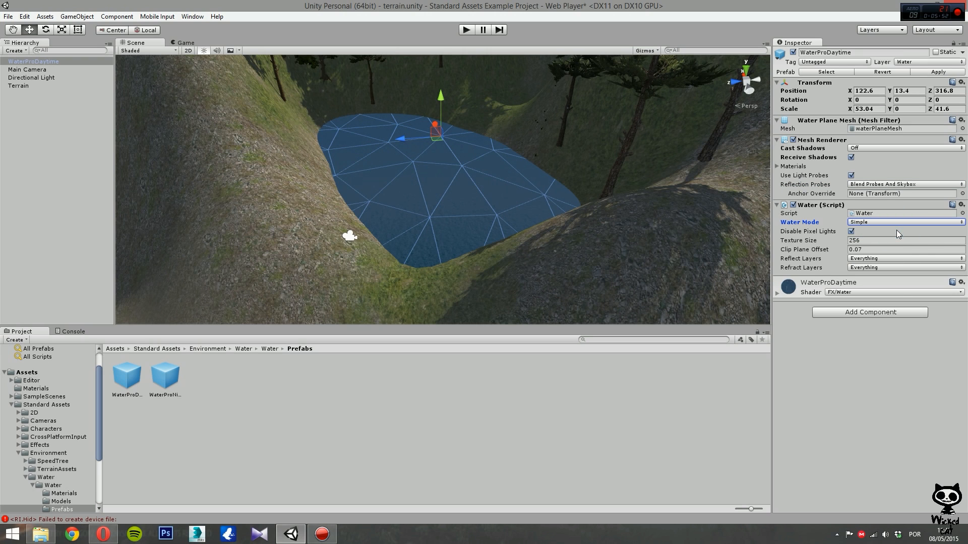
{"action": "mouse_move", "coordinate": [474, 201]}
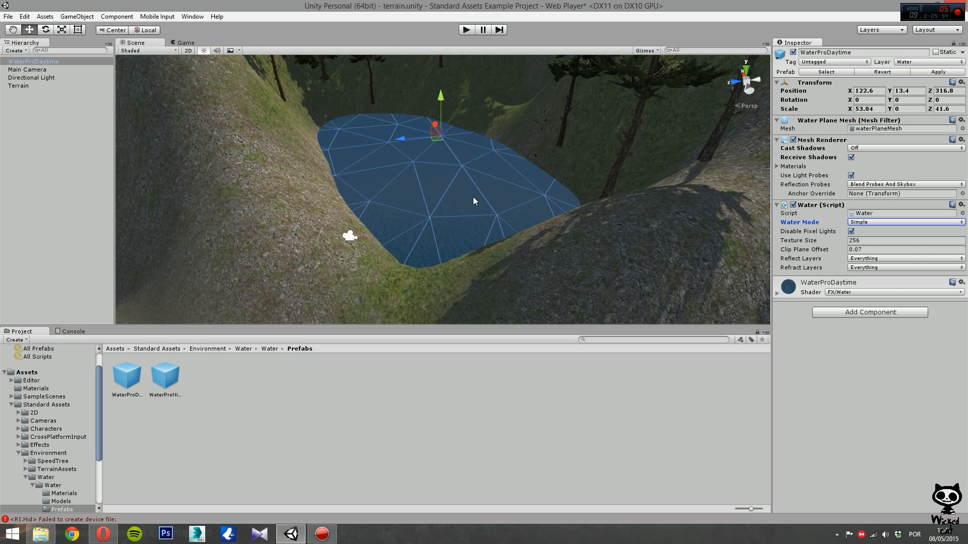
{"action": "left_click", "coordinate": [901, 222]}
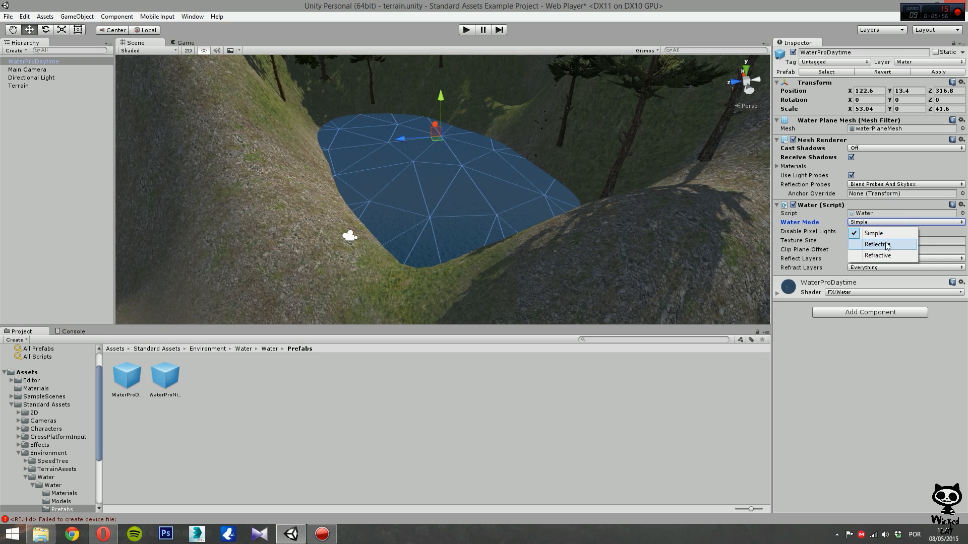
{"action": "left_click", "coordinate": [876, 244]}
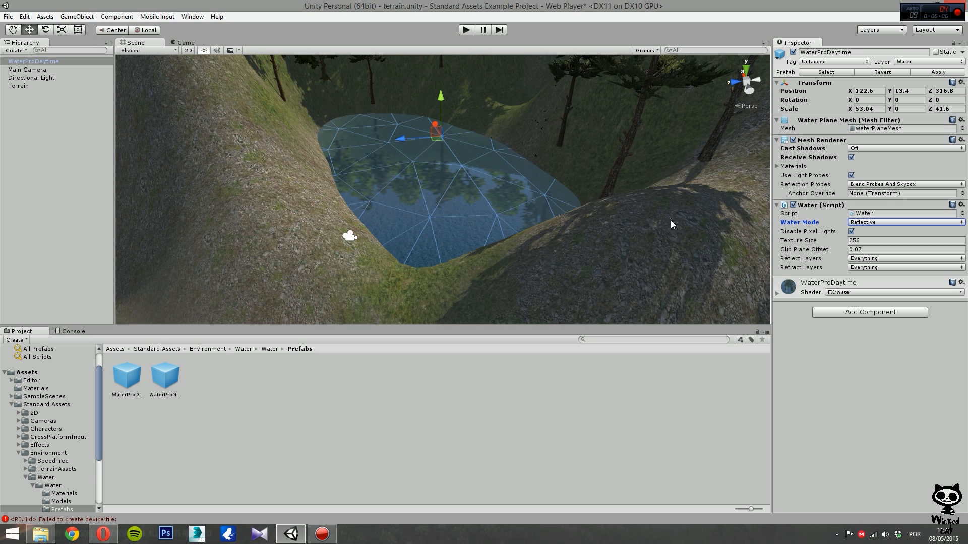
{"action": "mouse_move", "coordinate": [895, 178]}
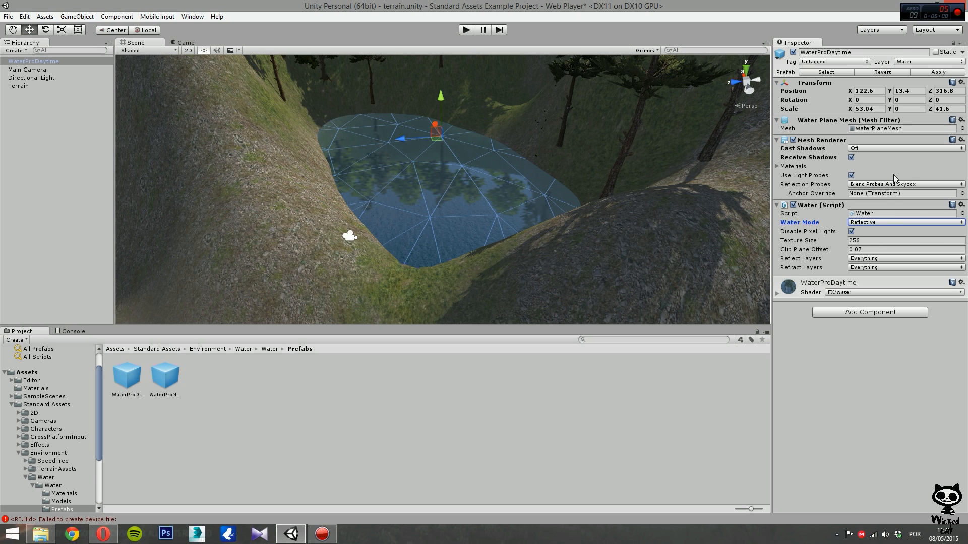
{"action": "left_click", "coordinate": [902, 222]}
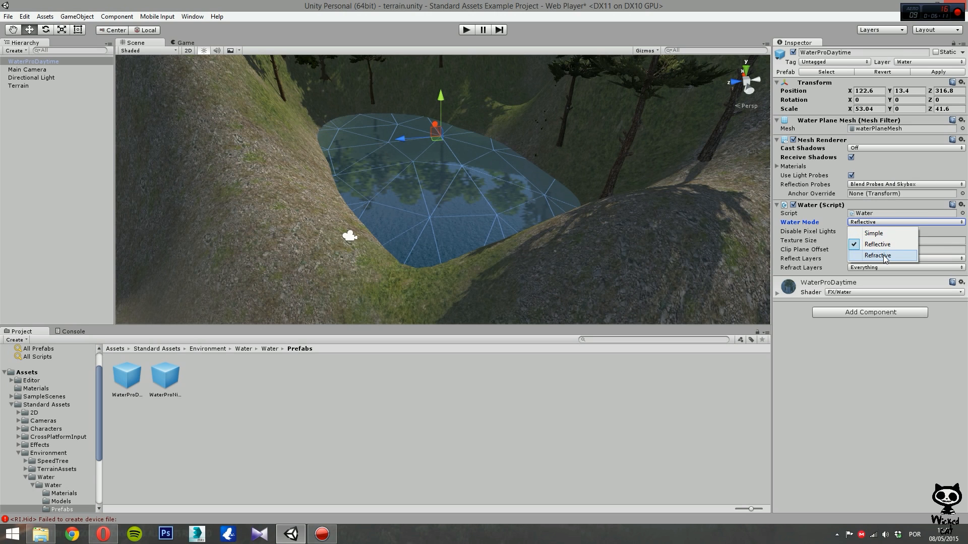
{"action": "left_click", "coordinate": [877, 255]}
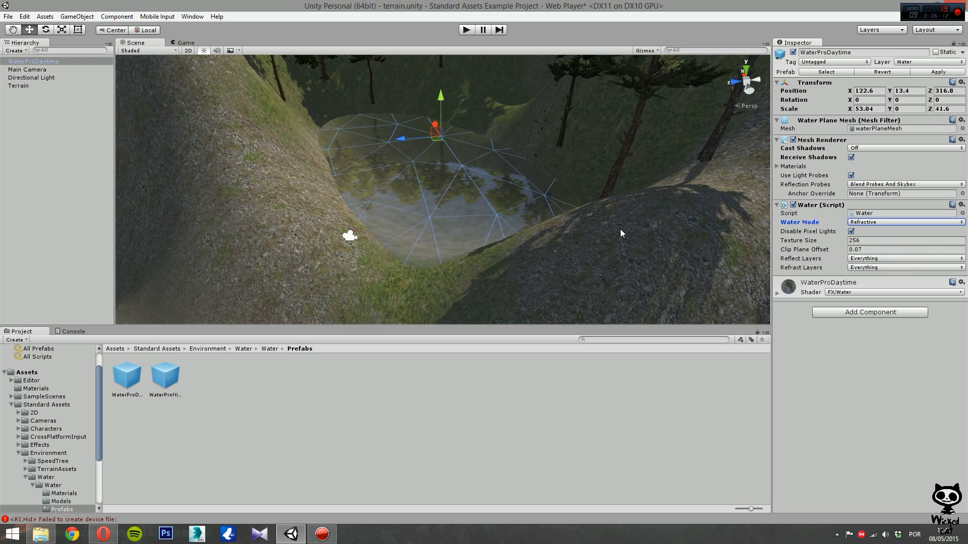
{"action": "mouse_move", "coordinate": [796, 240]}
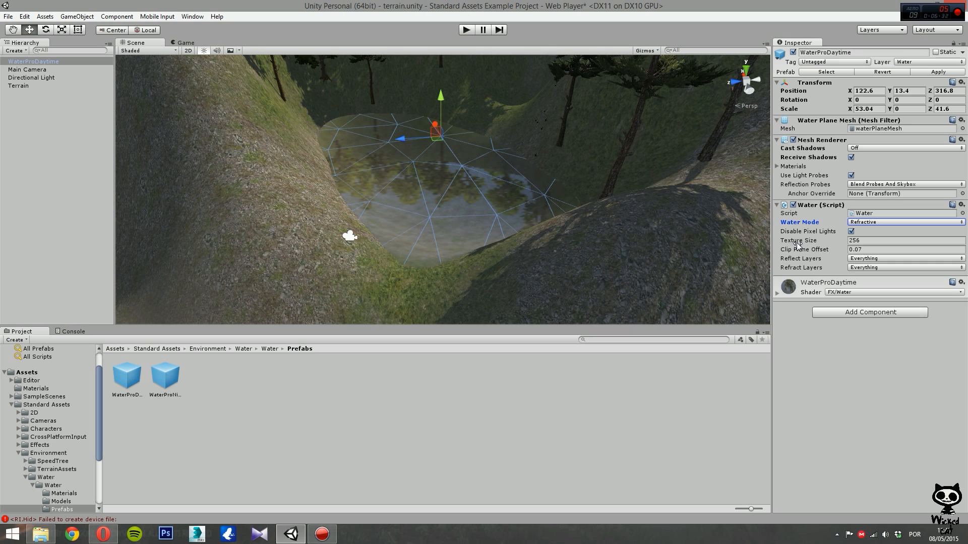
{"action": "mouse_move", "coordinate": [833, 246]}
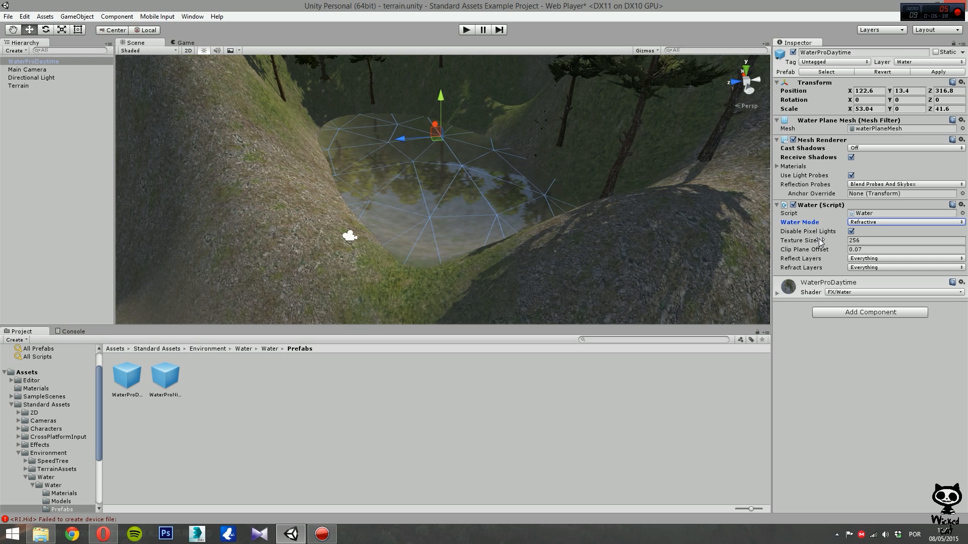
{"action": "mouse_move", "coordinate": [788, 255]}
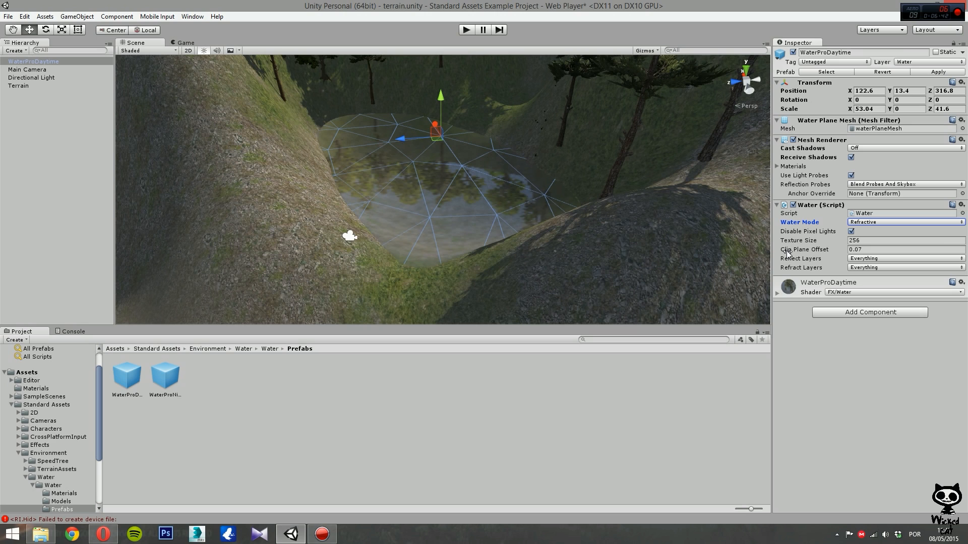
{"action": "mouse_move", "coordinate": [809, 255]}
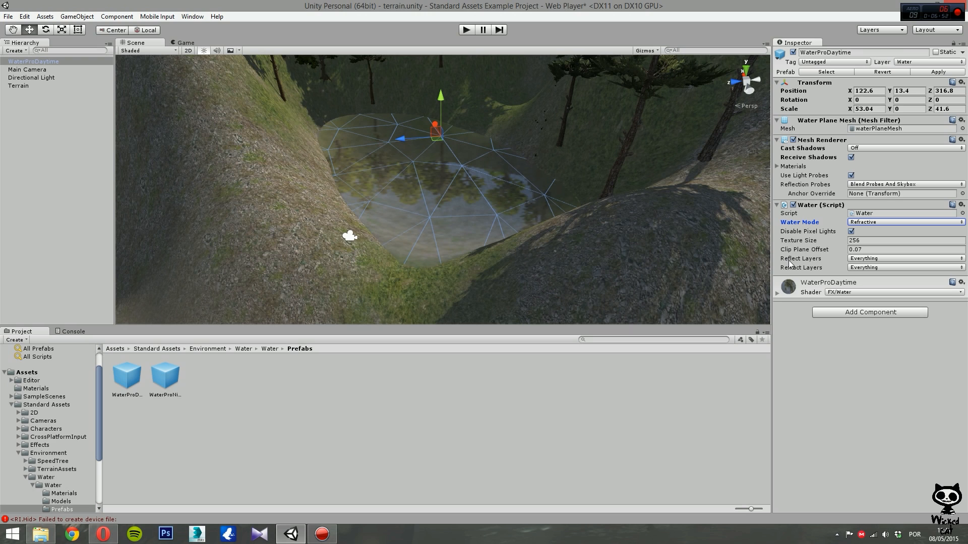
{"action": "mouse_move", "coordinate": [814, 266]}
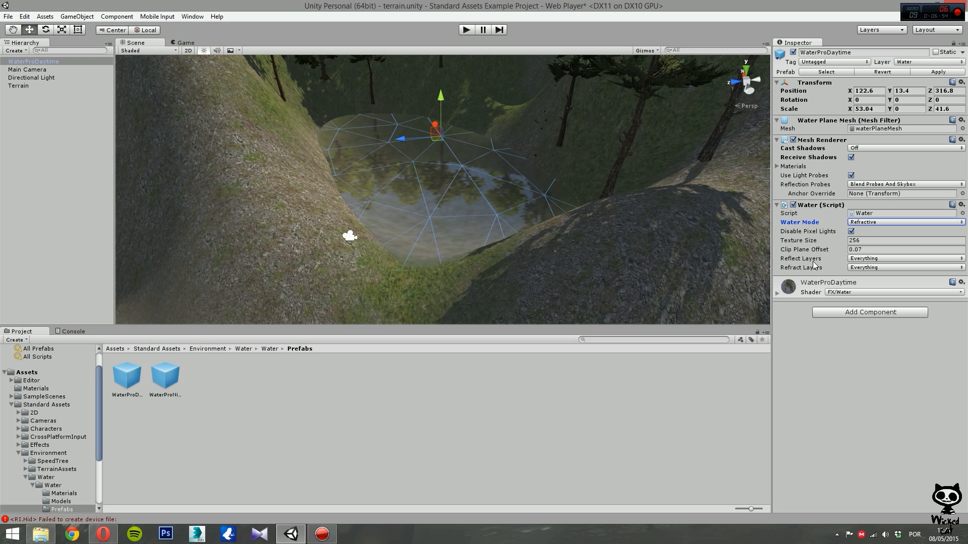
{"action": "mouse_move", "coordinate": [819, 272]}
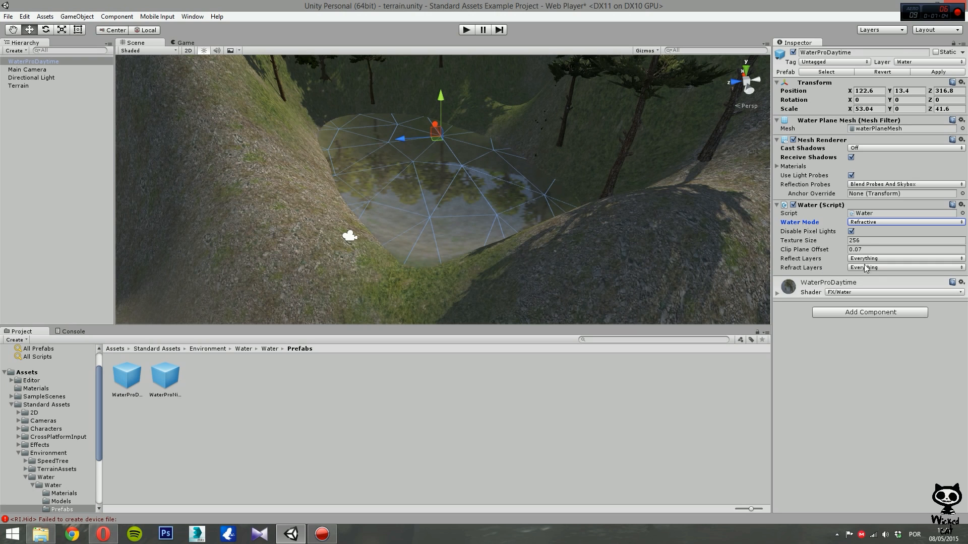
{"action": "mouse_move", "coordinate": [883, 268]}
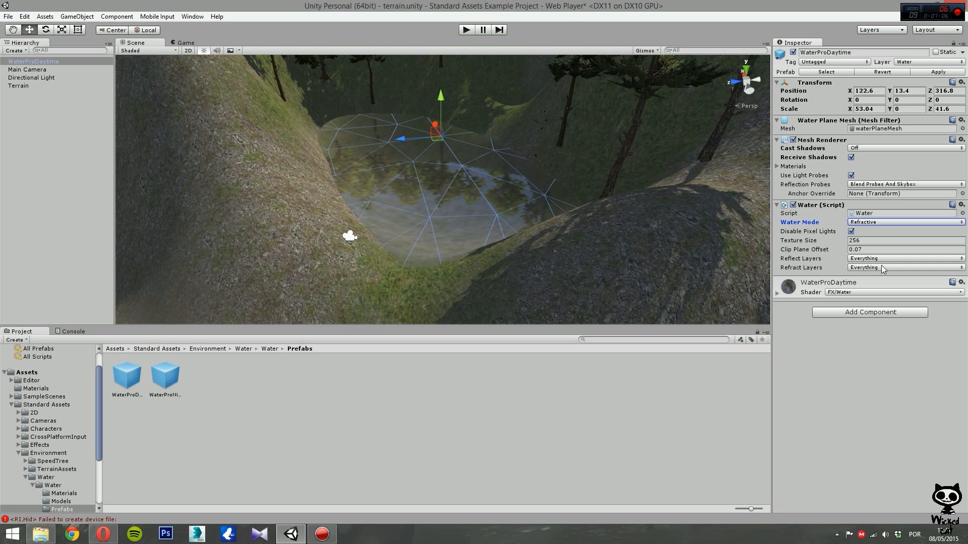
{"action": "left_click", "coordinate": [959, 258]}
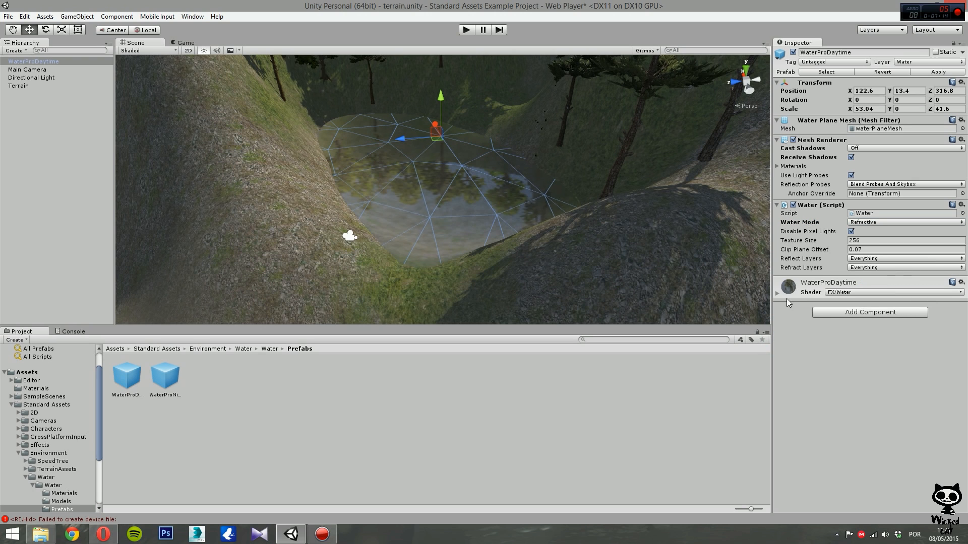
- Set the material's reflection distort to 0.459 and refraction distort to 0.391, then open the Refraction color picker
{"action": "left_click", "coordinate": [777, 292]}
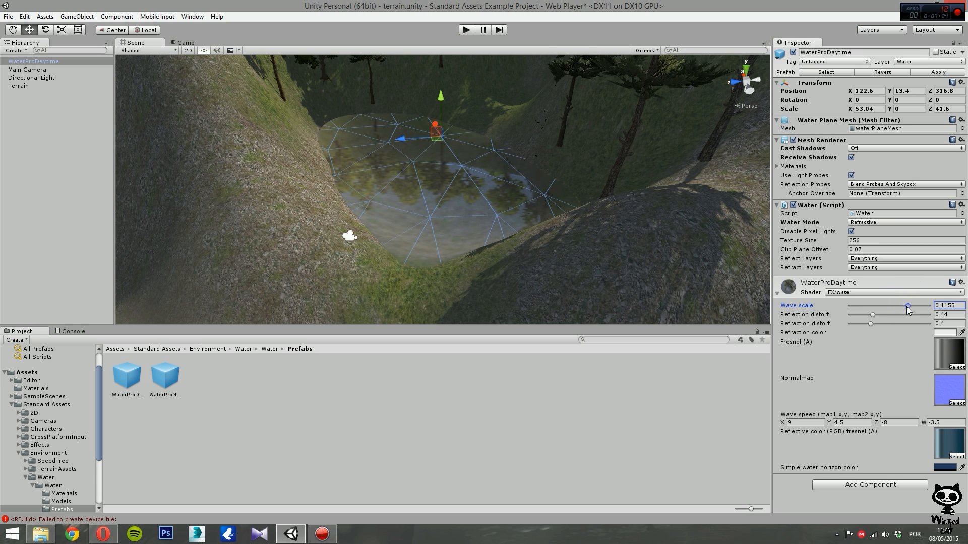
{"action": "left_click_drag", "start_coordinate": [867, 314], "coordinate": [873, 314]}
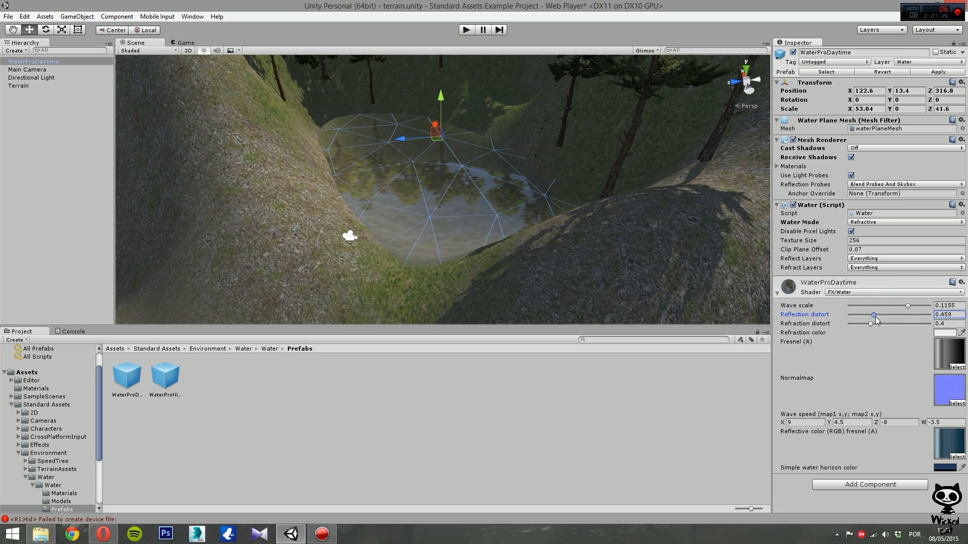
{"action": "left_click_drag", "start_coordinate": [874, 324], "coordinate": [869, 325]}
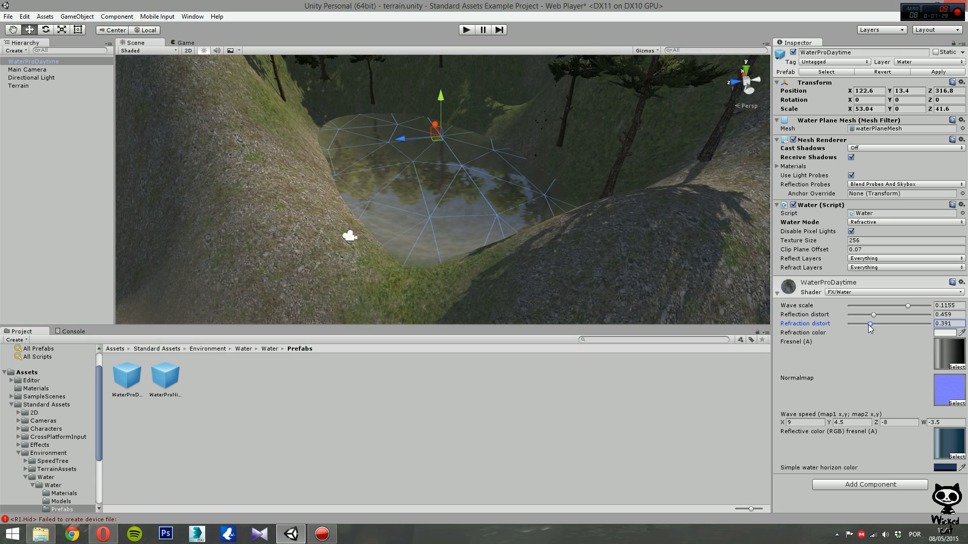
{"action": "left_click", "coordinate": [949, 332]}
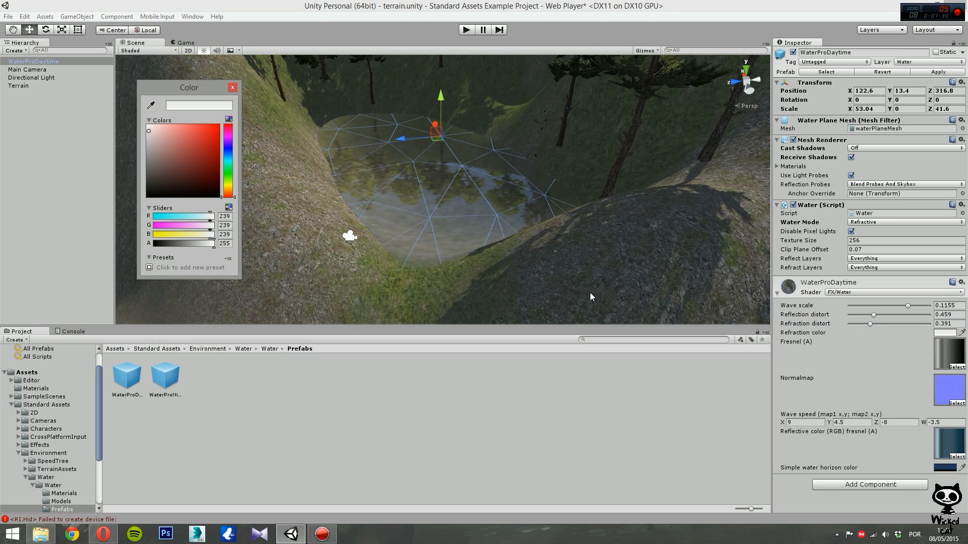
{"action": "mouse_move", "coordinate": [162, 192]}
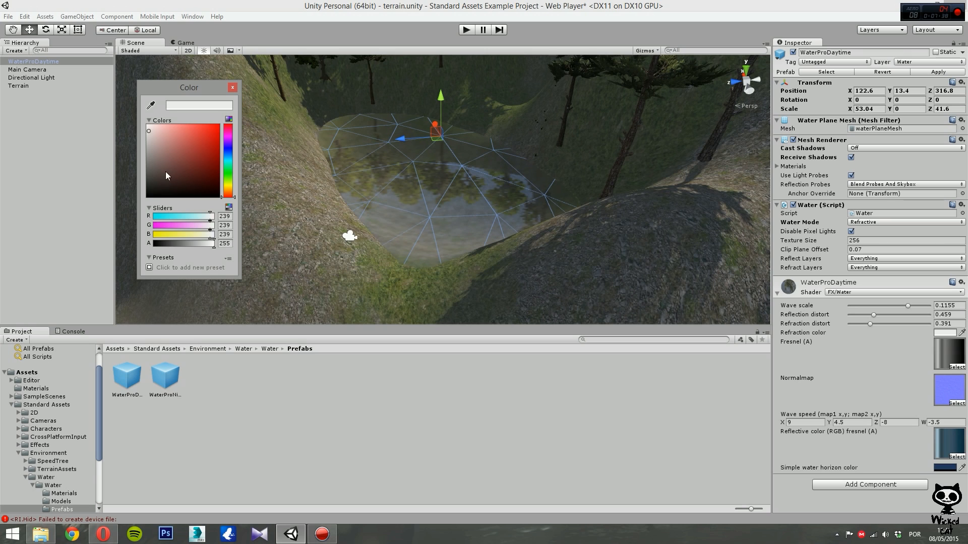
- Pick a pale cyan refraction colour (178, 242, 255)
{"action": "left_click", "coordinate": [228, 162]}
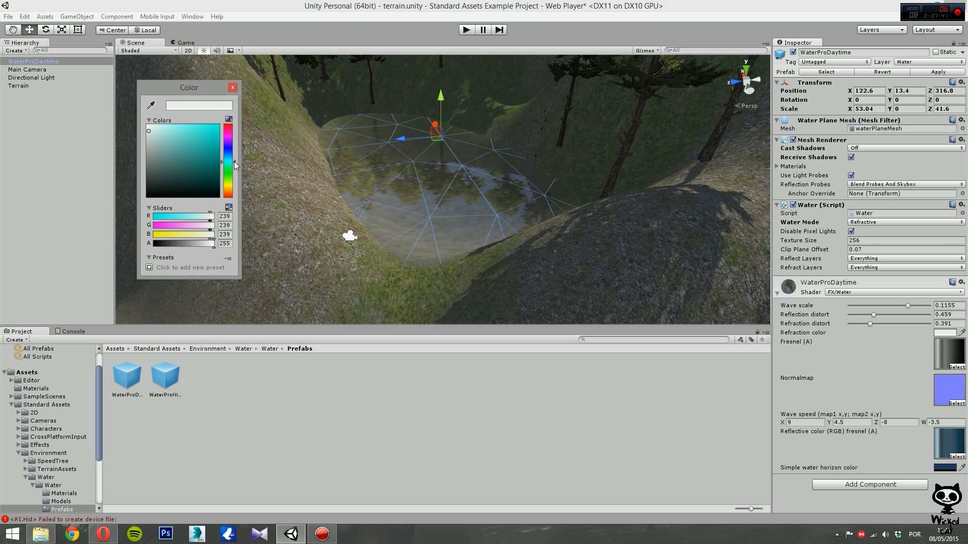
{"action": "left_click", "coordinate": [163, 128]}
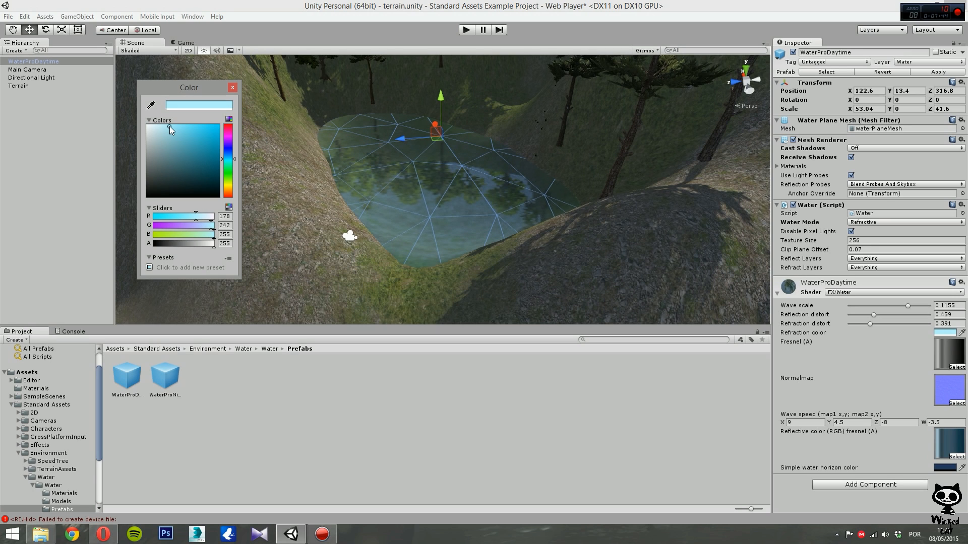
{"action": "mouse_move", "coordinate": [250, 127]}
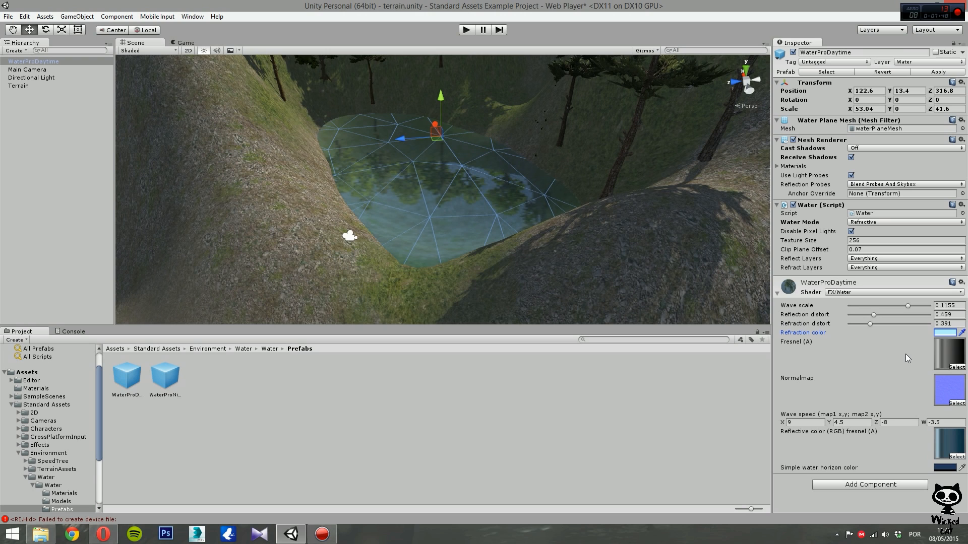
{"action": "mouse_move", "coordinate": [745, 431]}
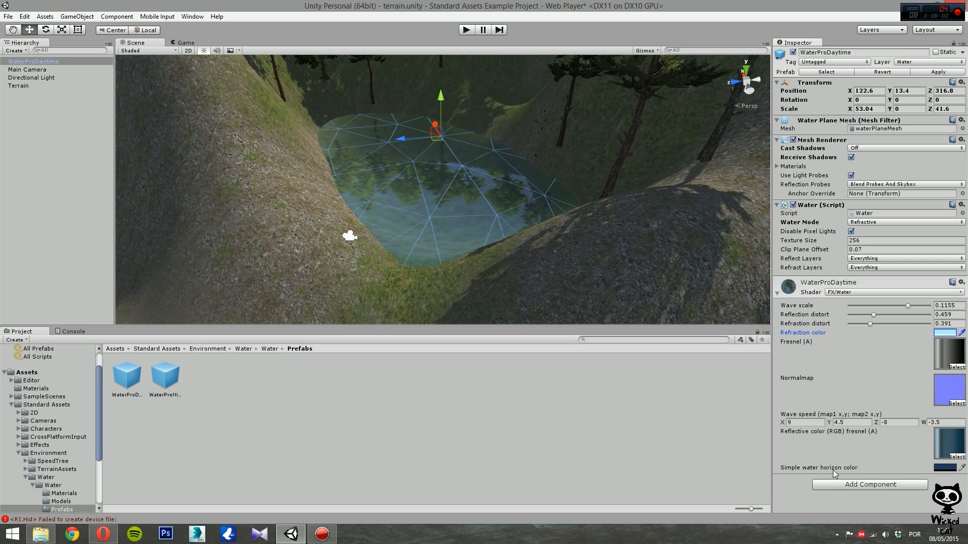
{"action": "mouse_move", "coordinate": [471, 225]}
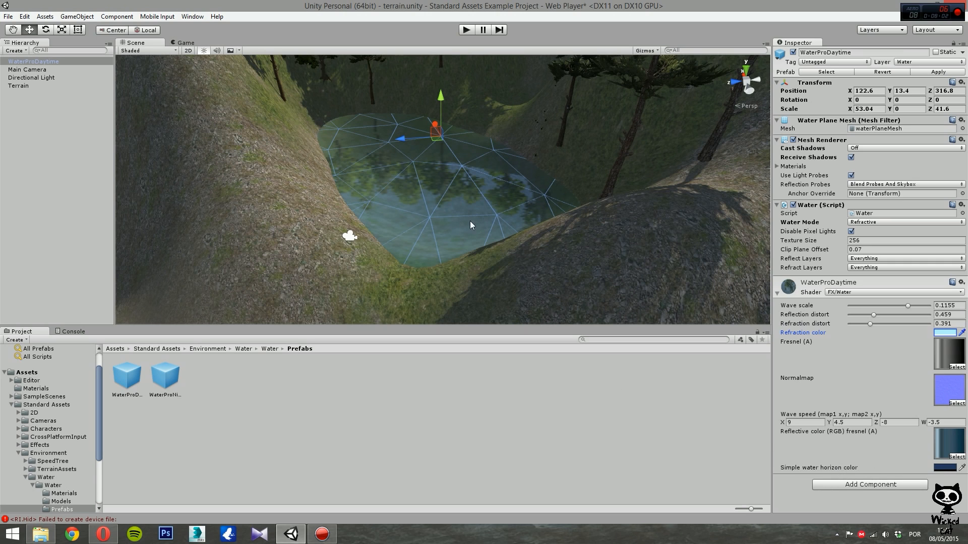
{"action": "mouse_move", "coordinate": [481, 212]}
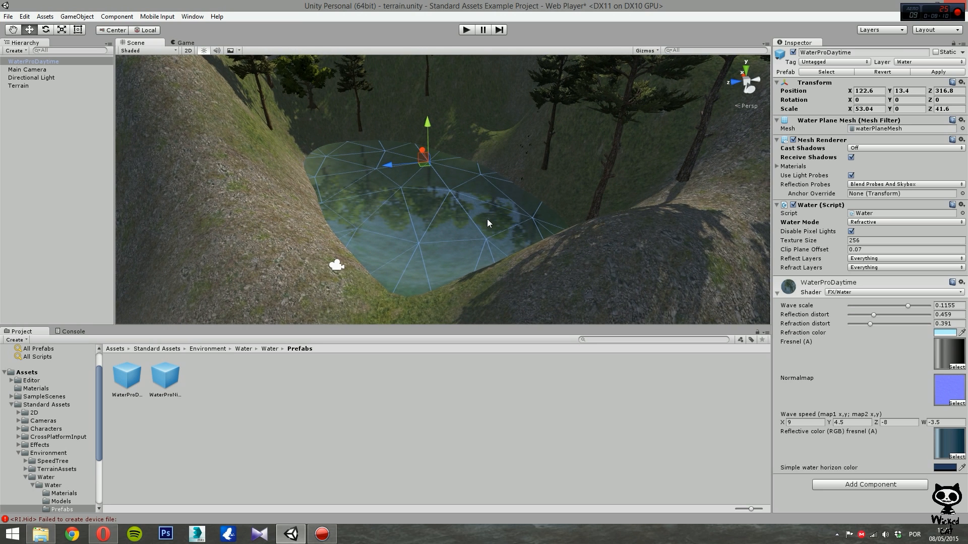
{"action": "mouse_move", "coordinate": [417, 215]}
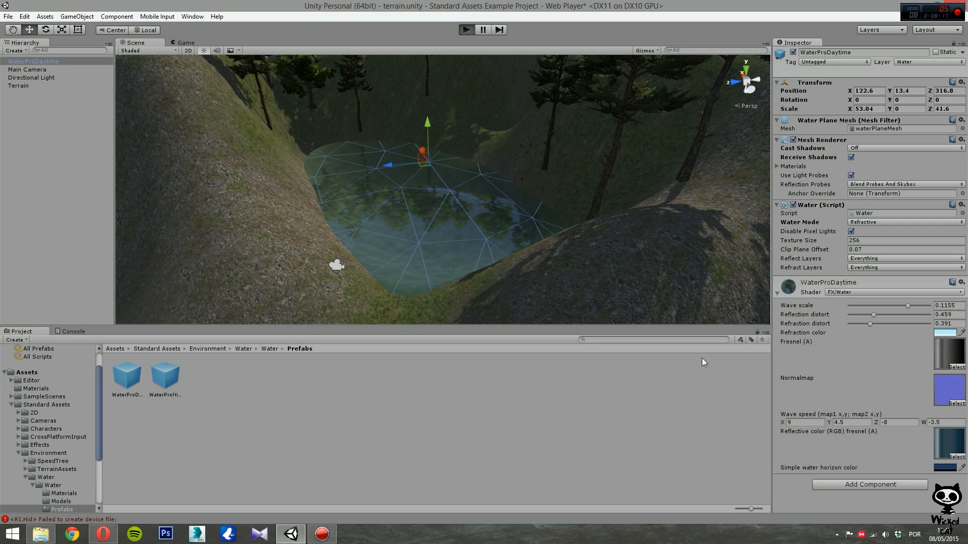
{"action": "mouse_move", "coordinate": [698, 359]}
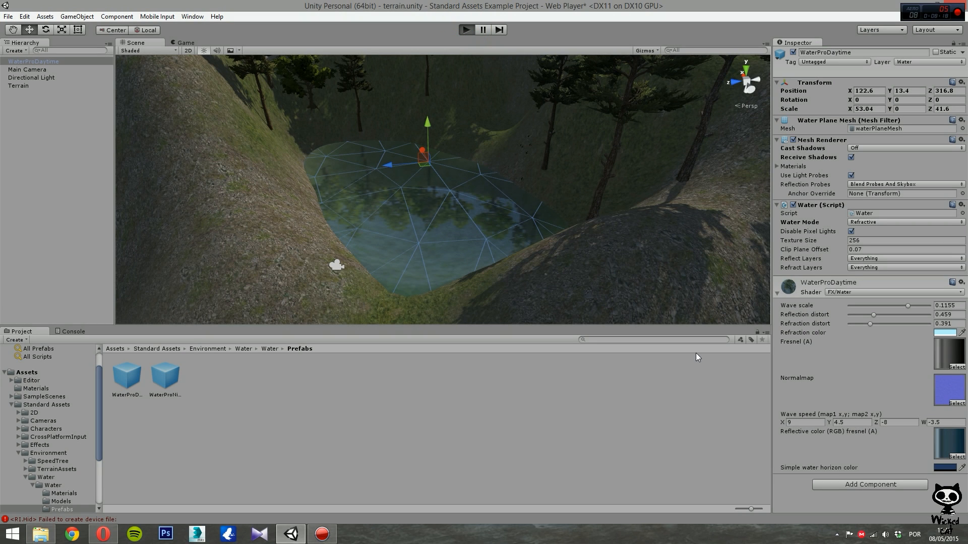